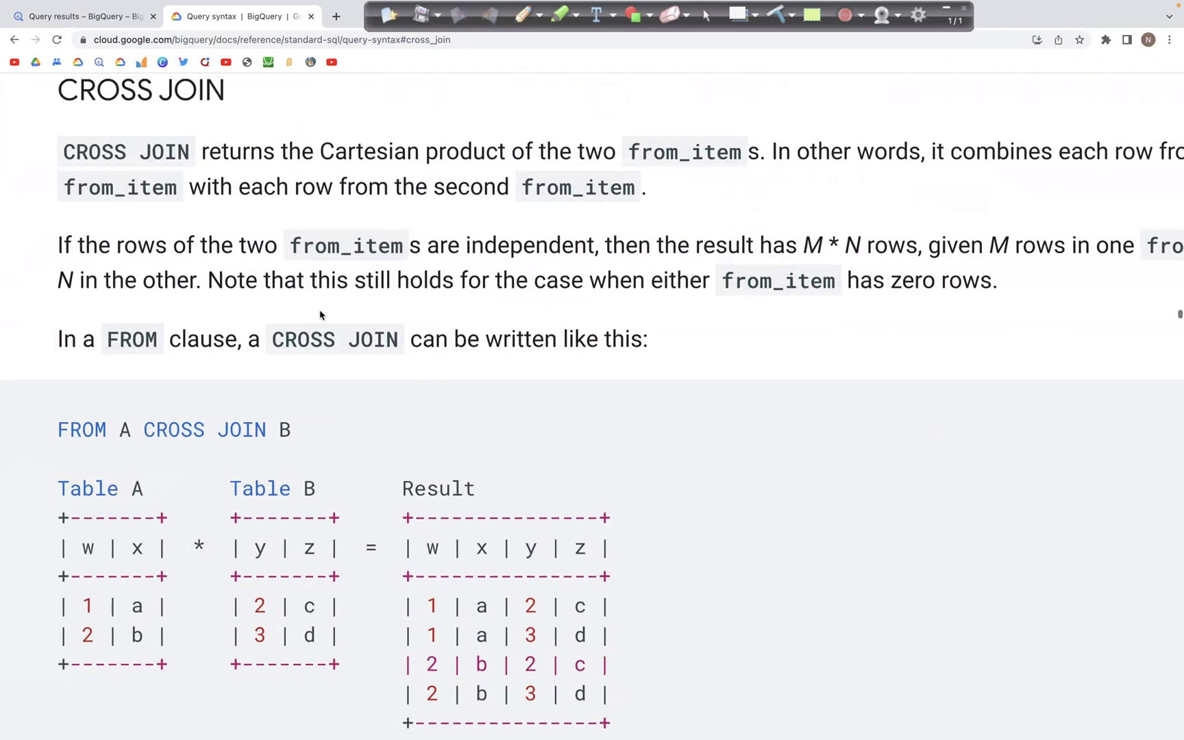
{"action": "mouse_move", "coordinate": [683, 270]}
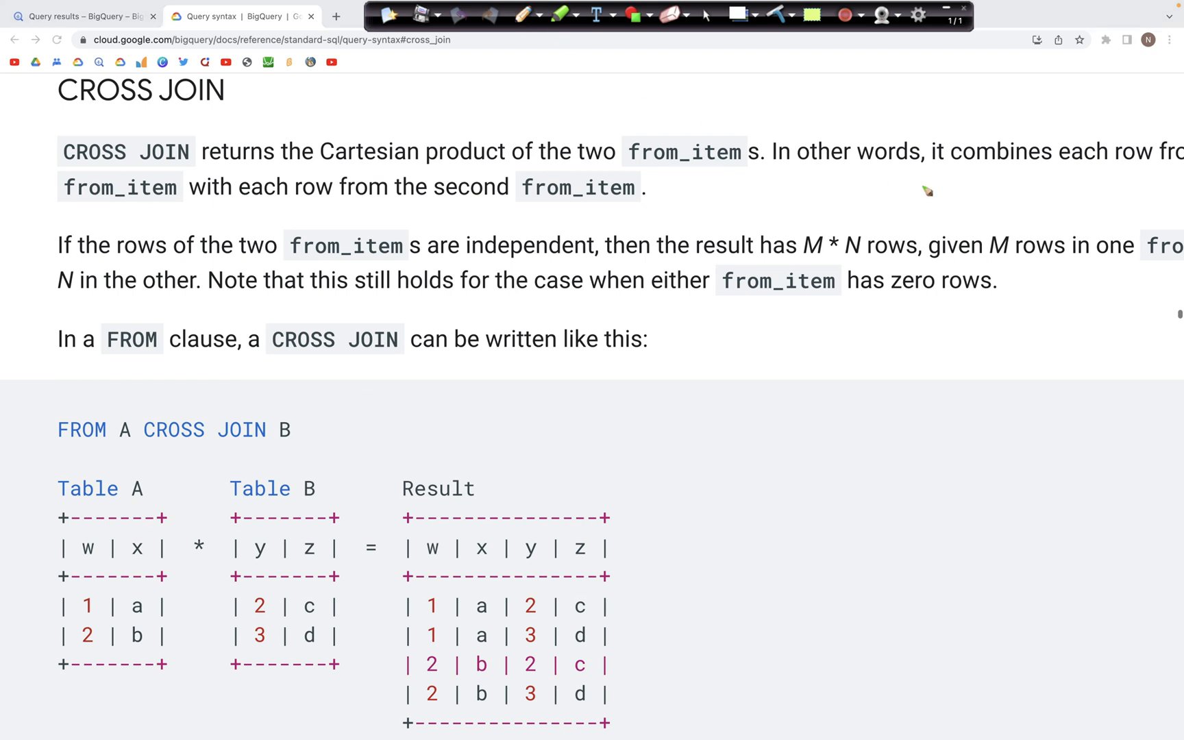
{"action": "mouse_move", "coordinate": [864, 174]}
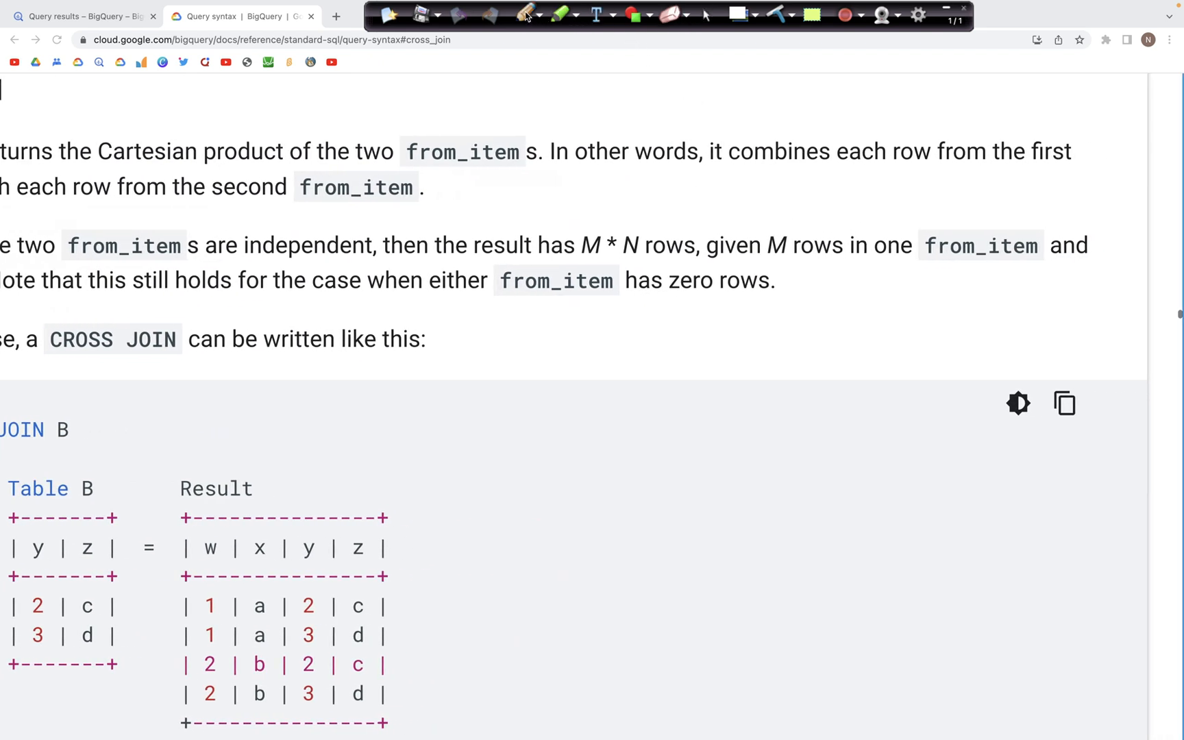
Review the CROSS JOIN documentation, highlighting how rows of A pair with rows of B
{"action": "left_click_drag", "start_coordinate": [706, 179], "coordinate": [1066, 175]}
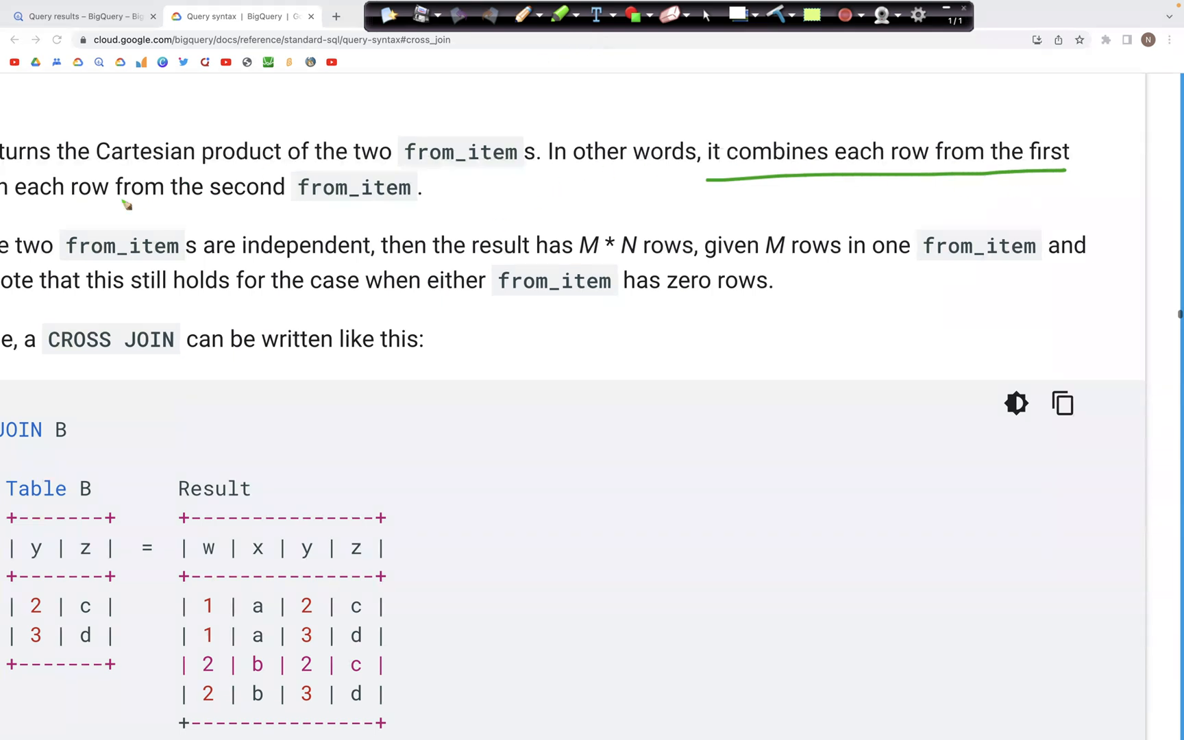
{"action": "left_click_drag", "start_coordinate": [15, 204], "coordinate": [420, 203]}
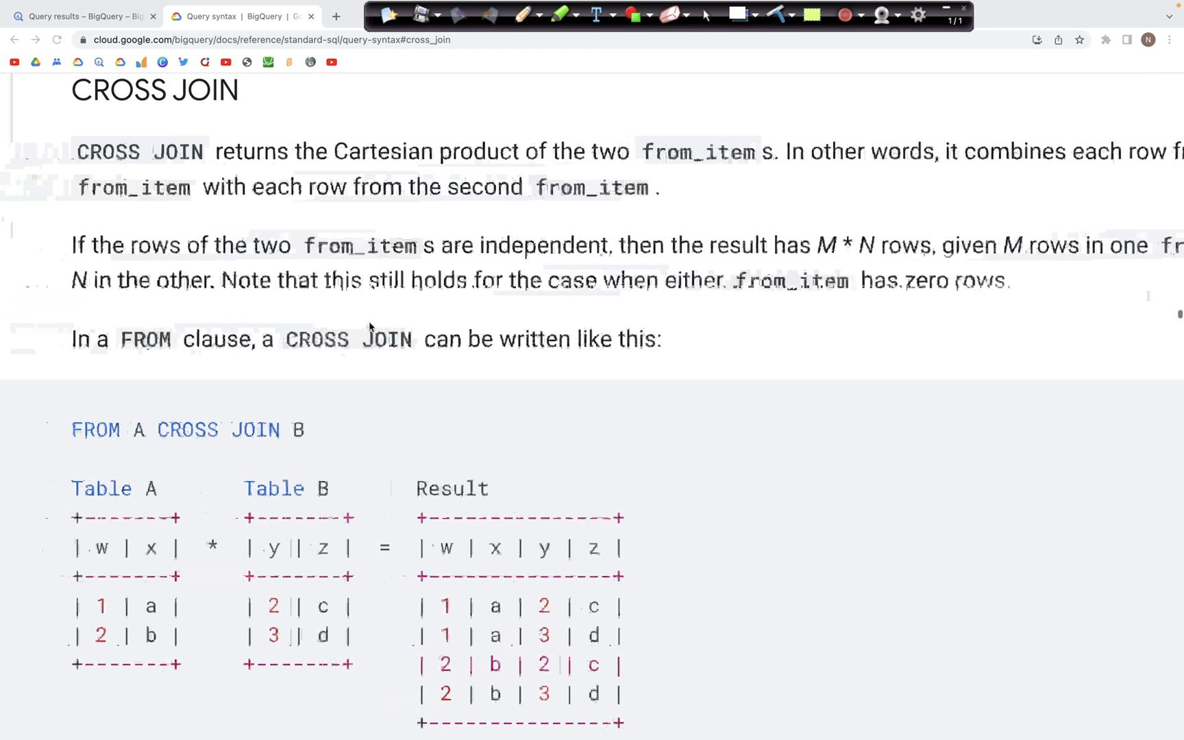
{"action": "scroll", "scroll_direction": "down", "scroll_amount": 3}
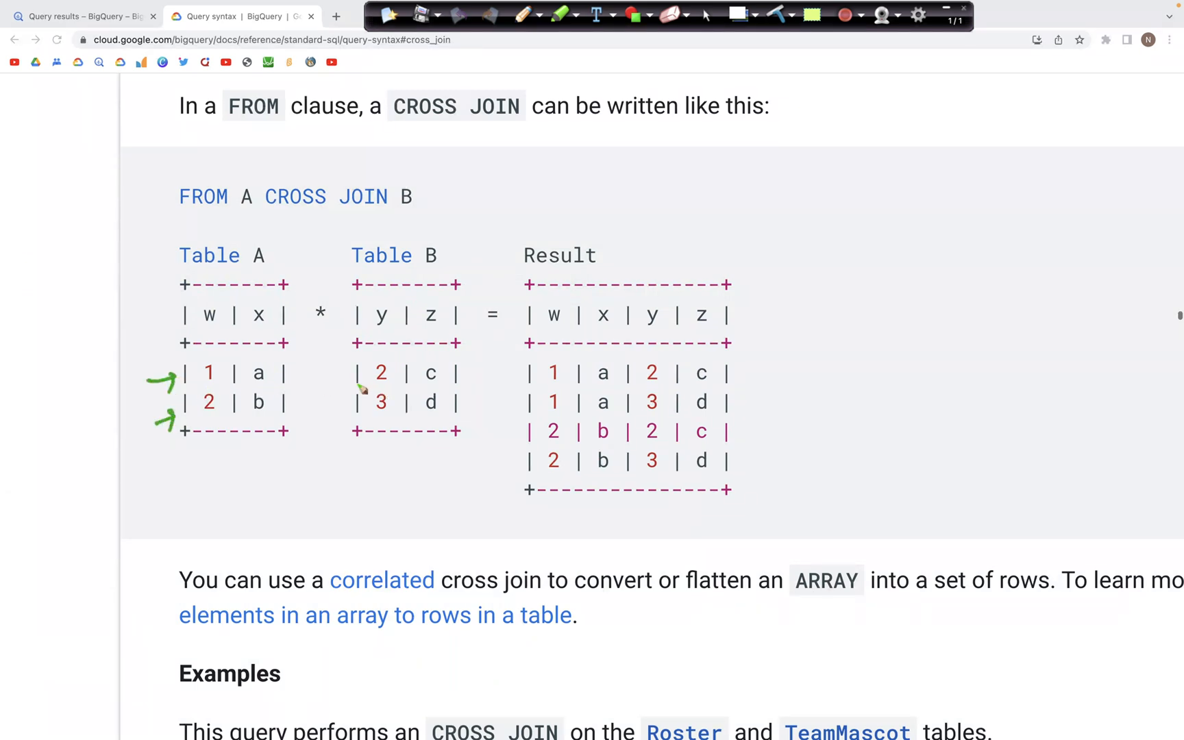
{"action": "left_click_drag", "start_coordinate": [357, 370], "coordinate": [355, 405]}
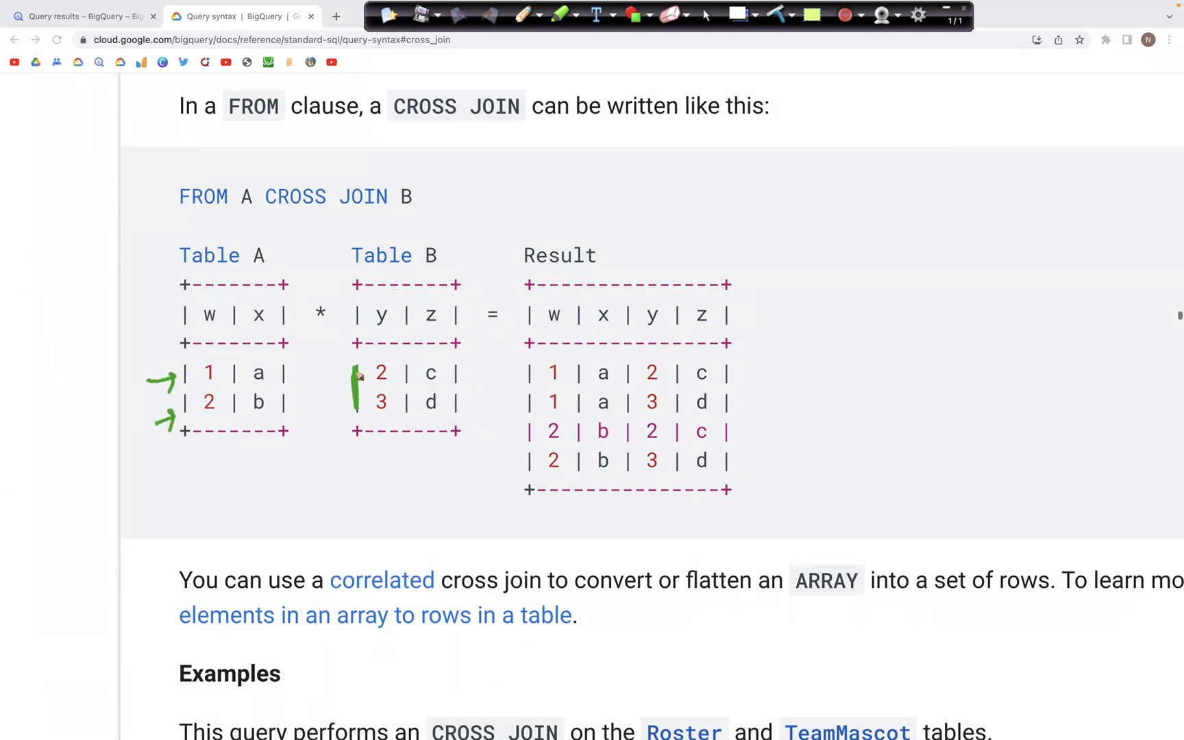
{"action": "left_click_drag", "start_coordinate": [189, 351], "coordinate": [256, 351]}
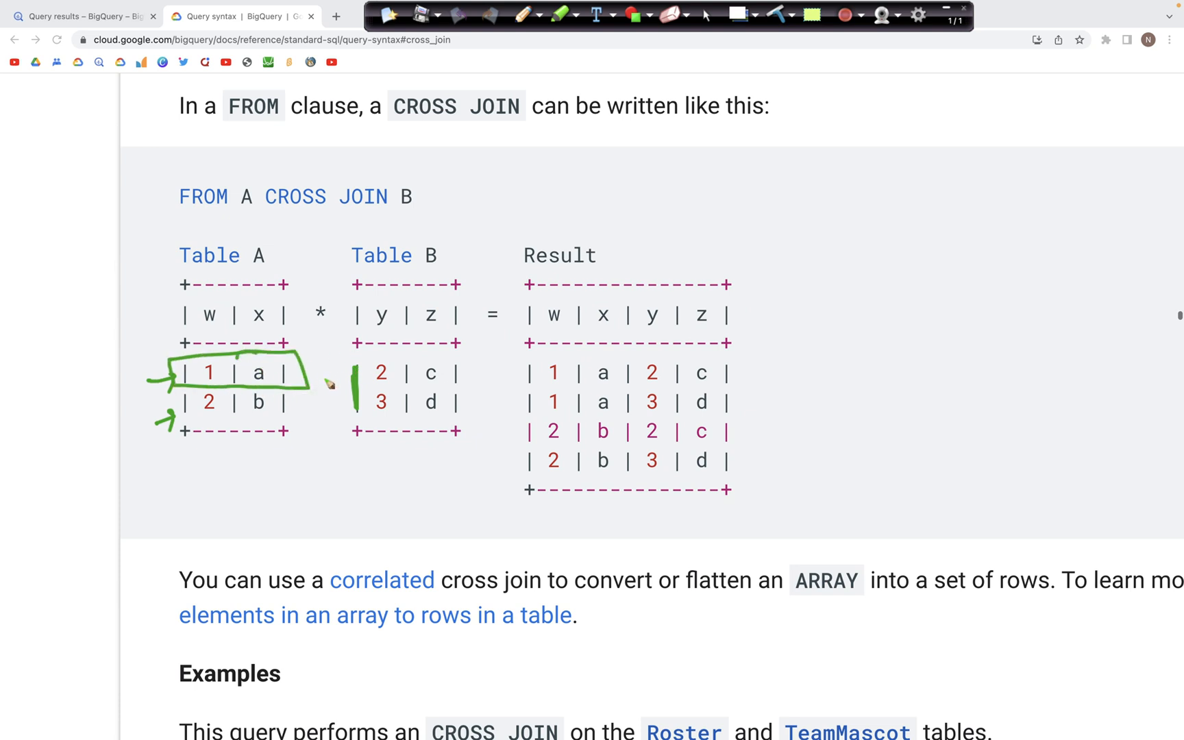
{"action": "left_click_drag", "start_coordinate": [302, 379], "coordinate": [347, 400]}
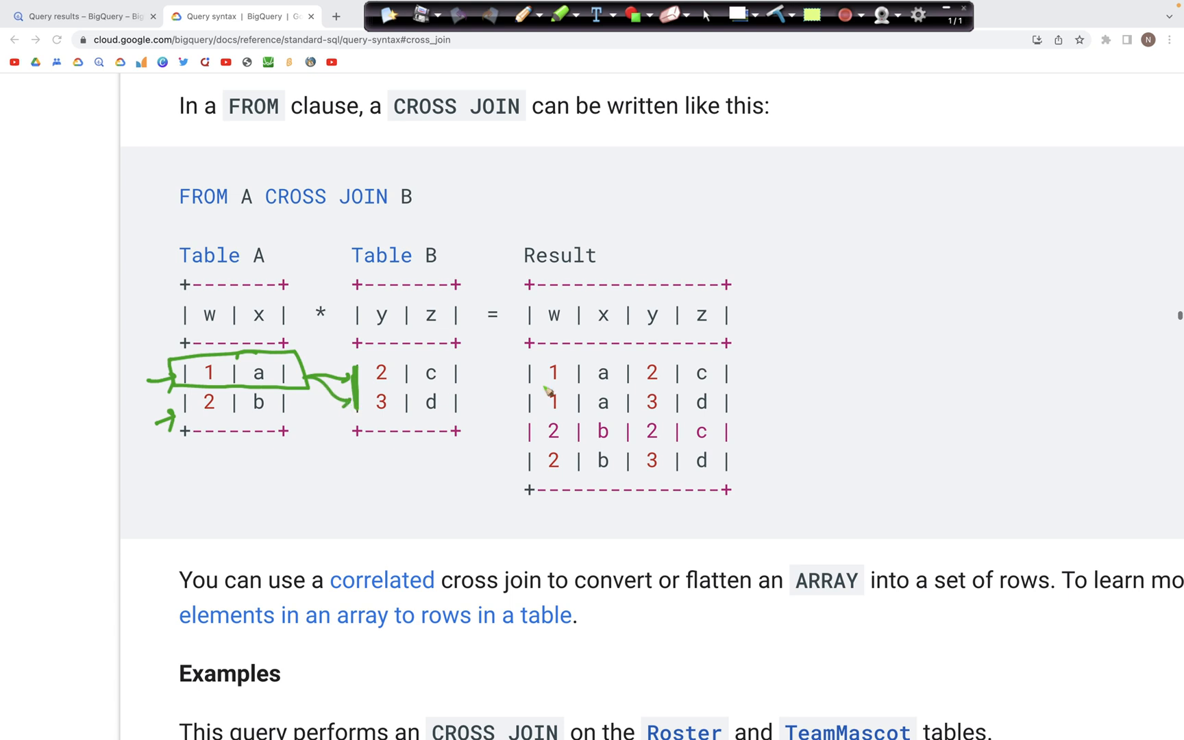
{"action": "left_click_drag", "start_coordinate": [461, 373], "coordinate": [529, 373]}
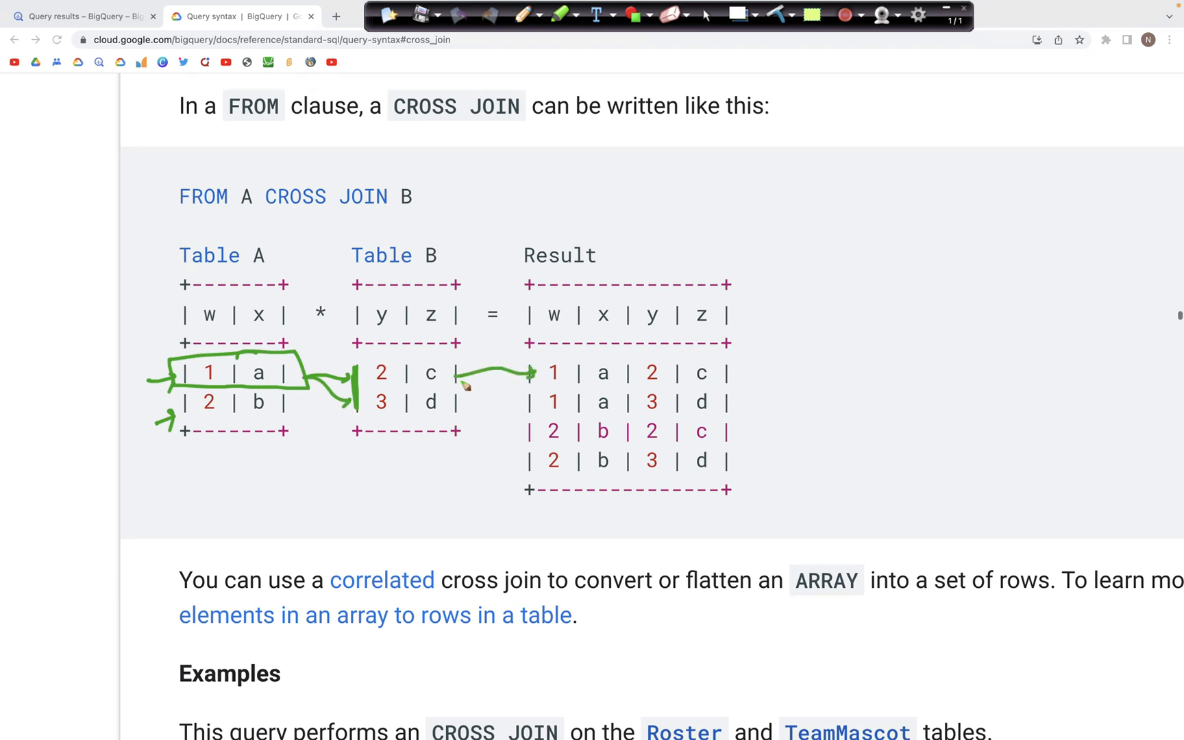
{"action": "left_click_drag", "start_coordinate": [462, 376], "coordinate": [536, 405]}
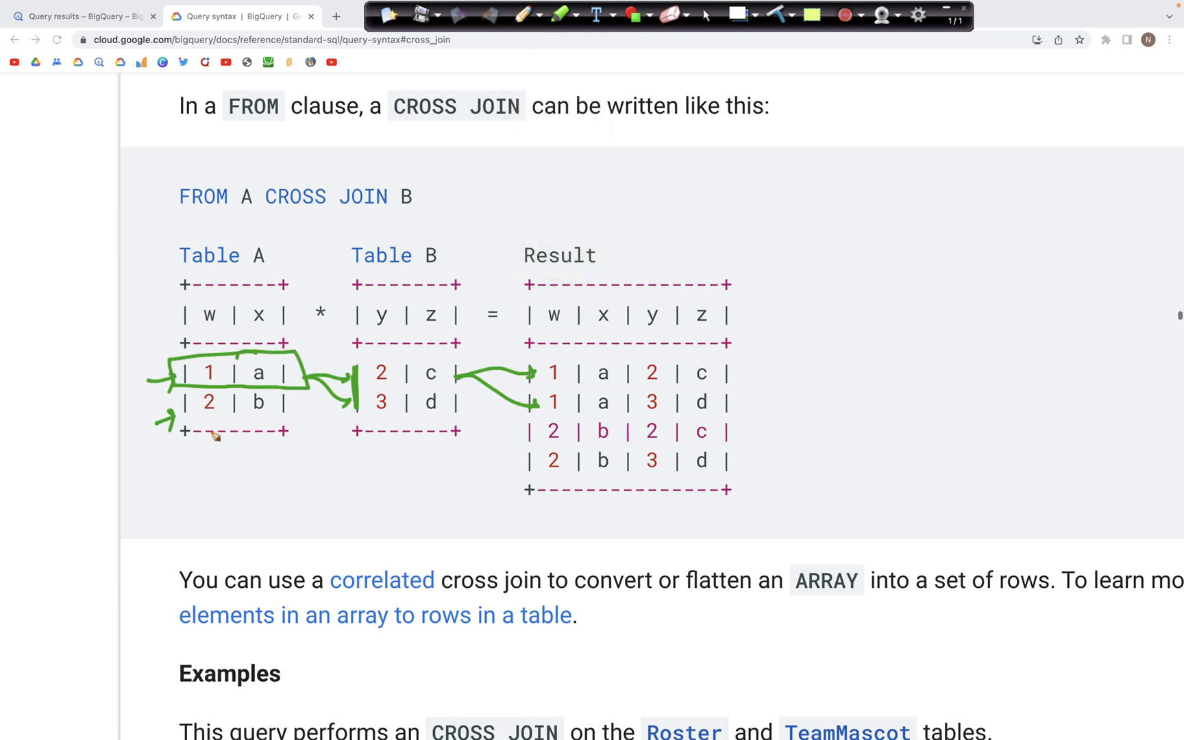
{"action": "left_click_drag", "start_coordinate": [174, 386], "coordinate": [284, 420]}
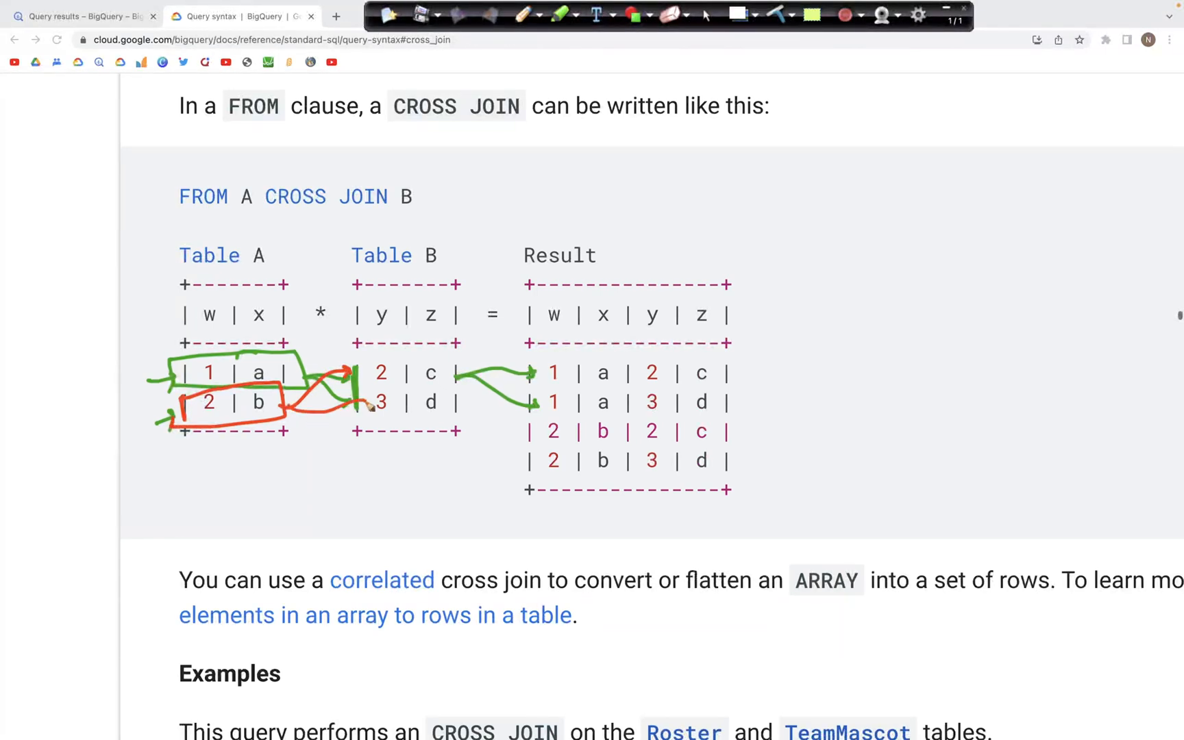
{"action": "left_click_drag", "start_coordinate": [456, 370], "coordinate": [529, 435]}
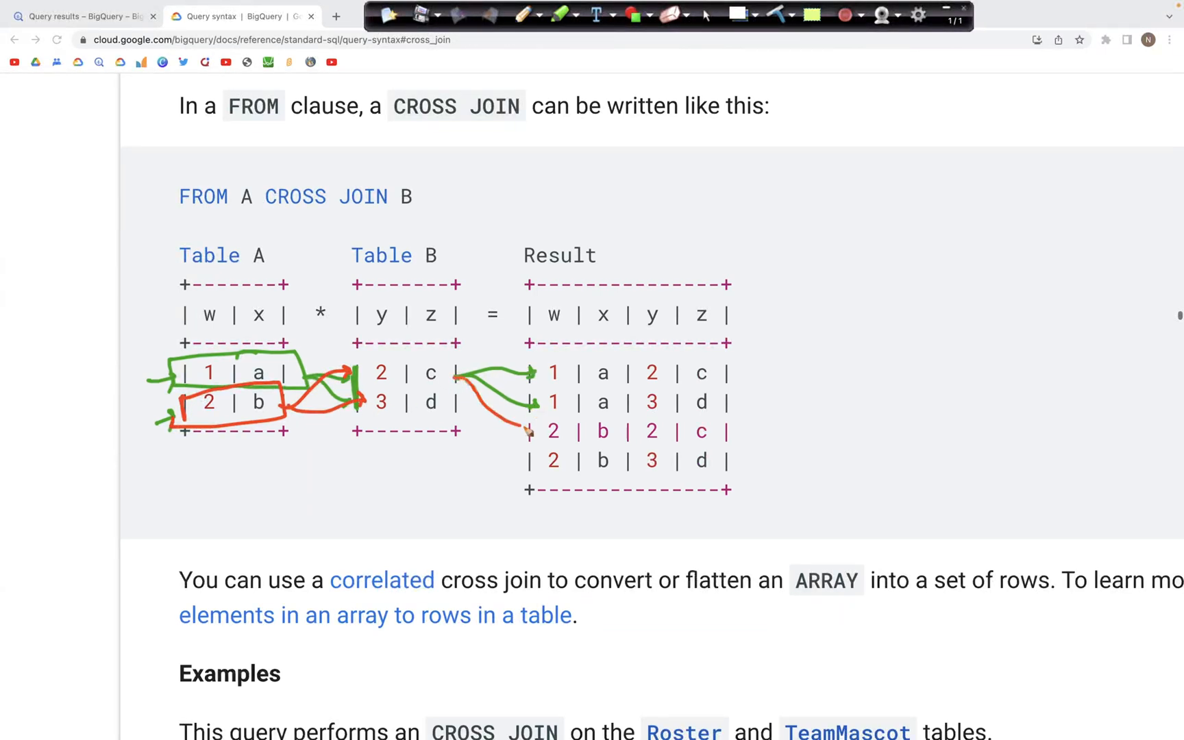
{"action": "left_click_drag", "start_coordinate": [460, 403], "coordinate": [532, 460]}
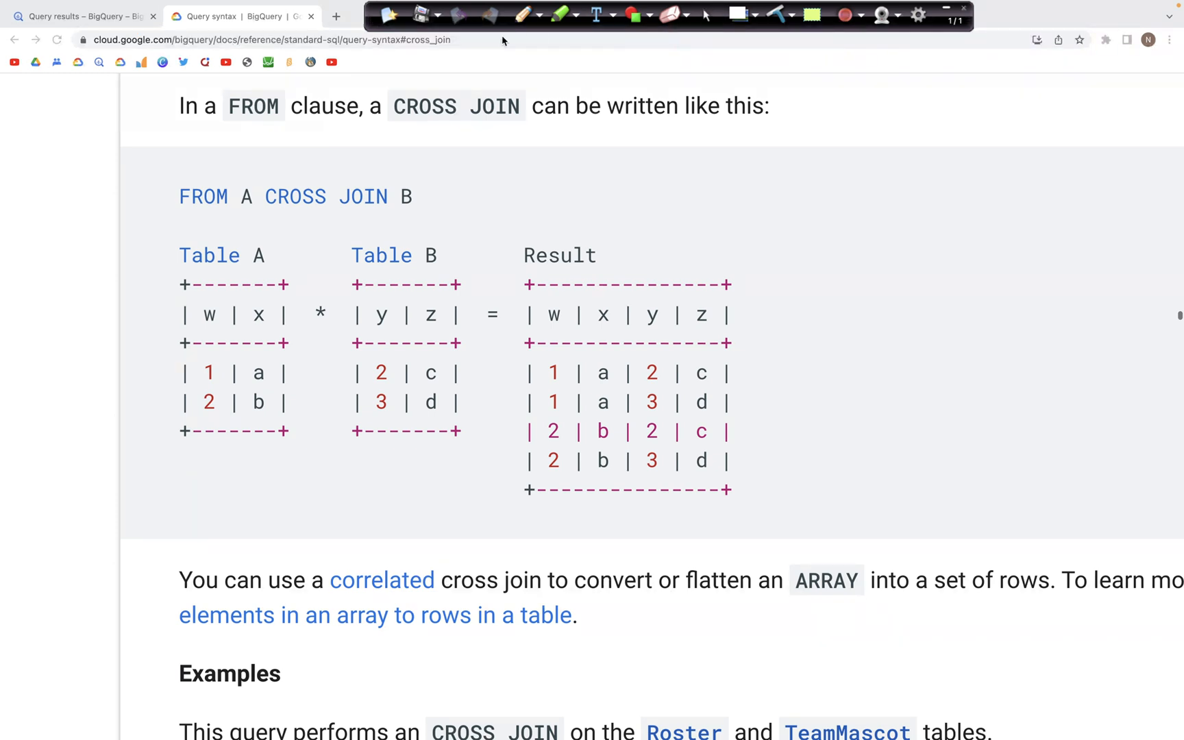
In the BigQuery console, highlight the WITH A, B query and its CROSS JOIN of A and B
{"action": "left_click", "coordinate": [83, 17]}
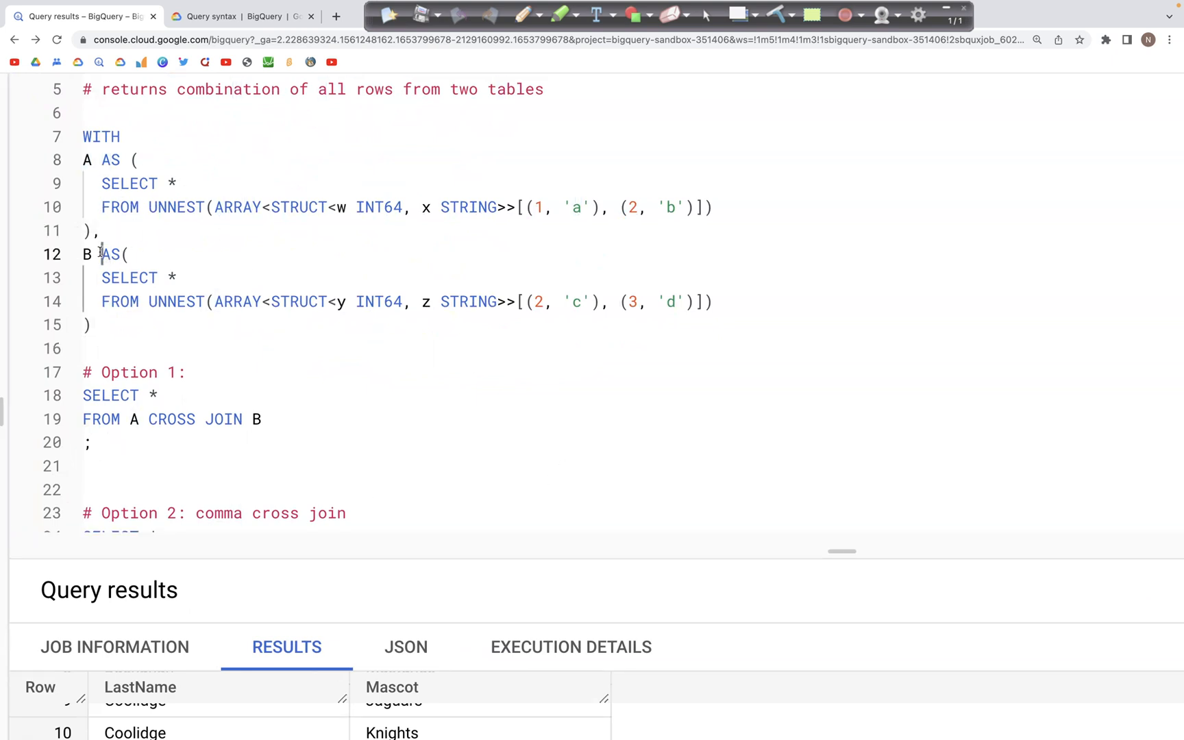
{"action": "double_click", "coordinate": [85, 253]}
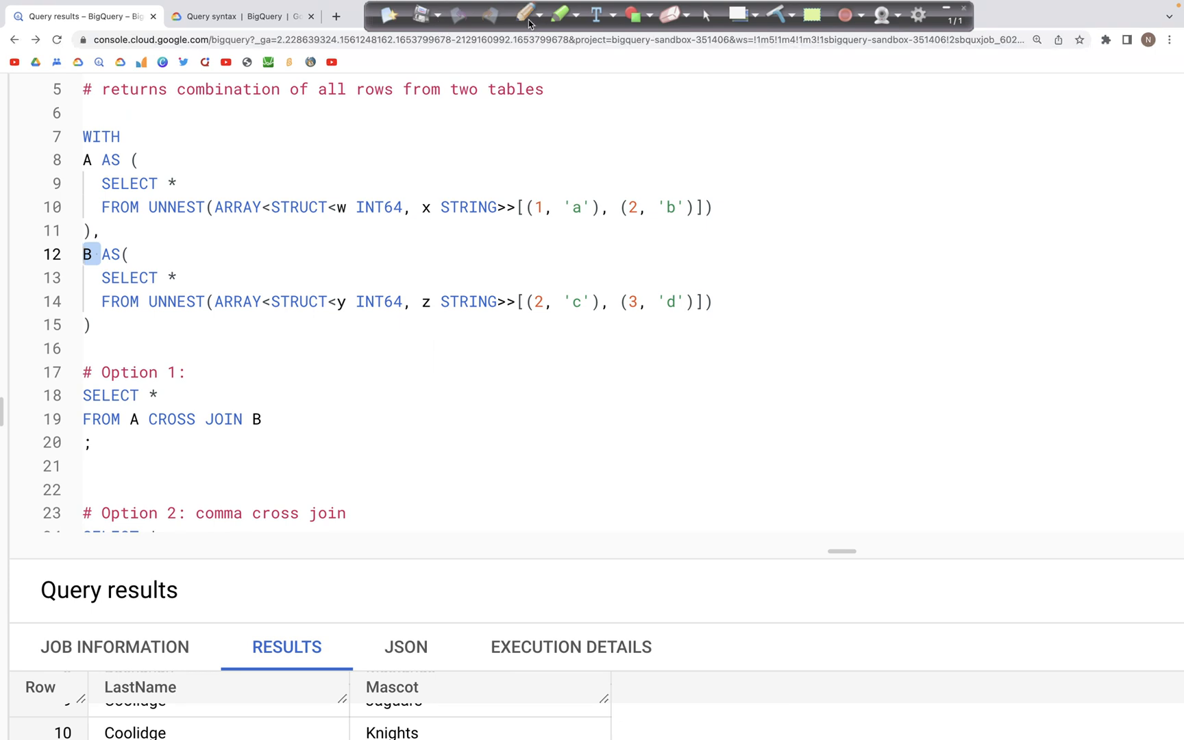
{"action": "left_click_drag", "start_coordinate": [347, 189], "coordinate": [394, 226]}
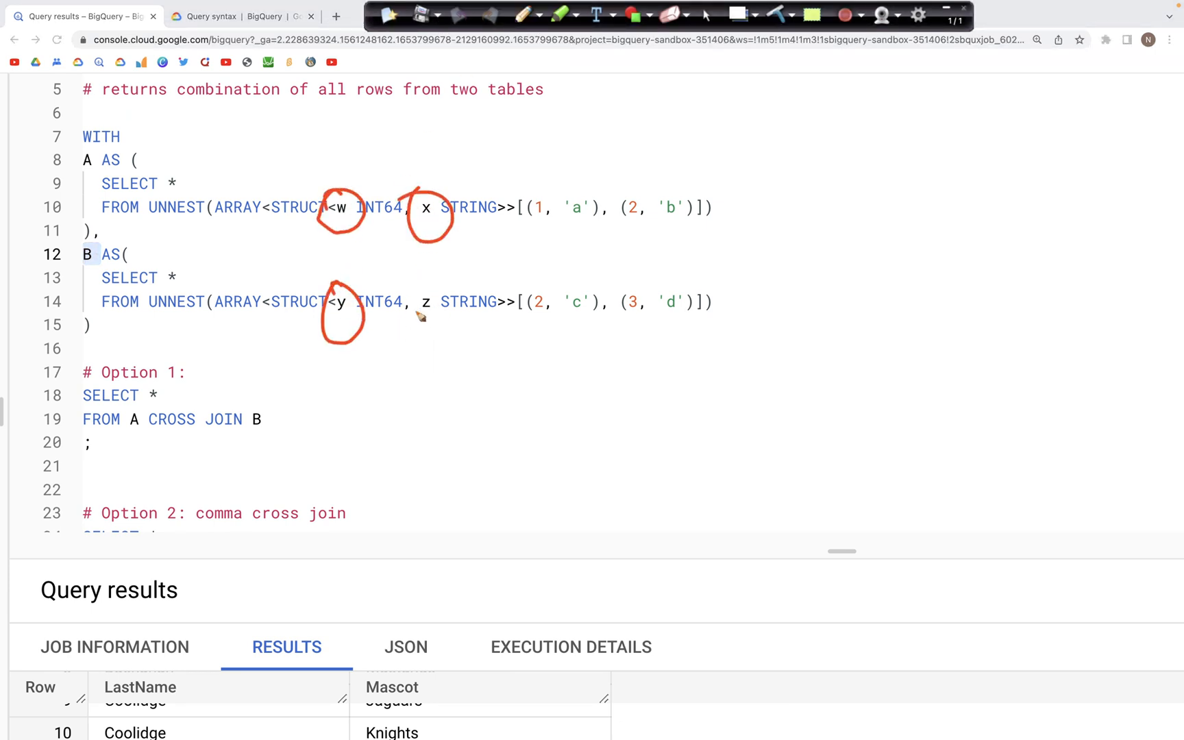
{"action": "left_click_drag", "start_coordinate": [404, 286], "coordinate": [431, 325]}
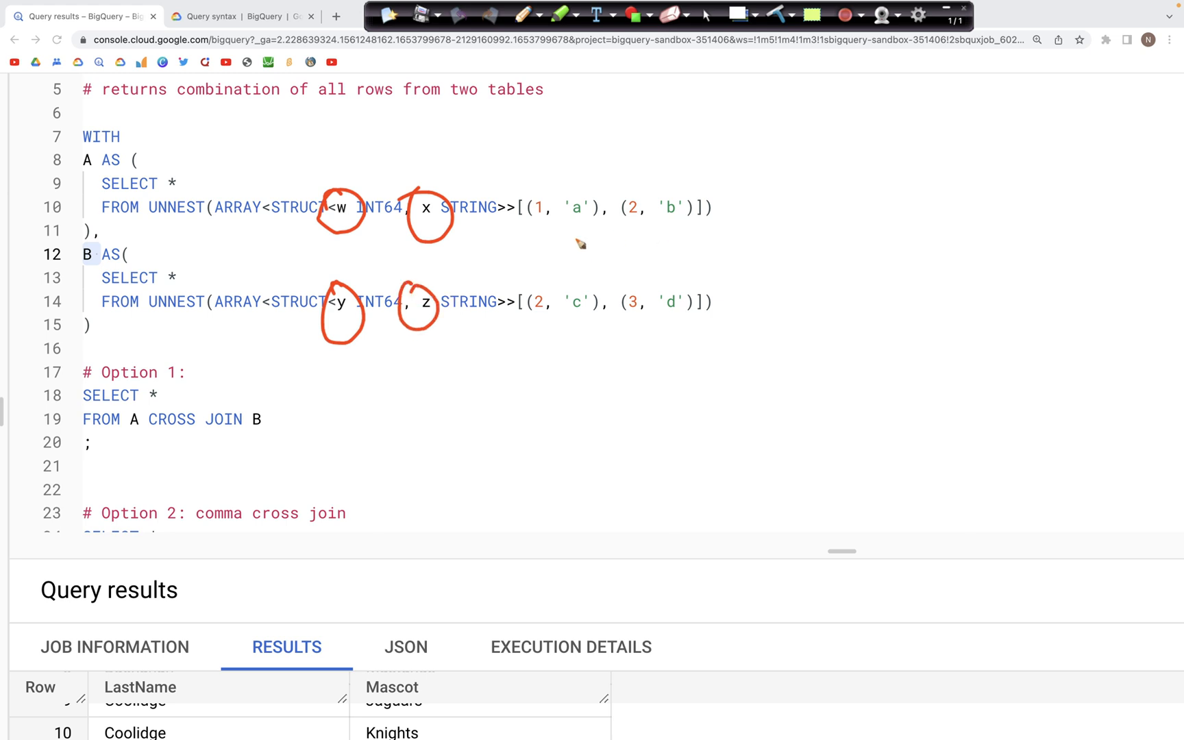
{"action": "left_click_drag", "start_coordinate": [555, 240], "coordinate": [702, 225]}
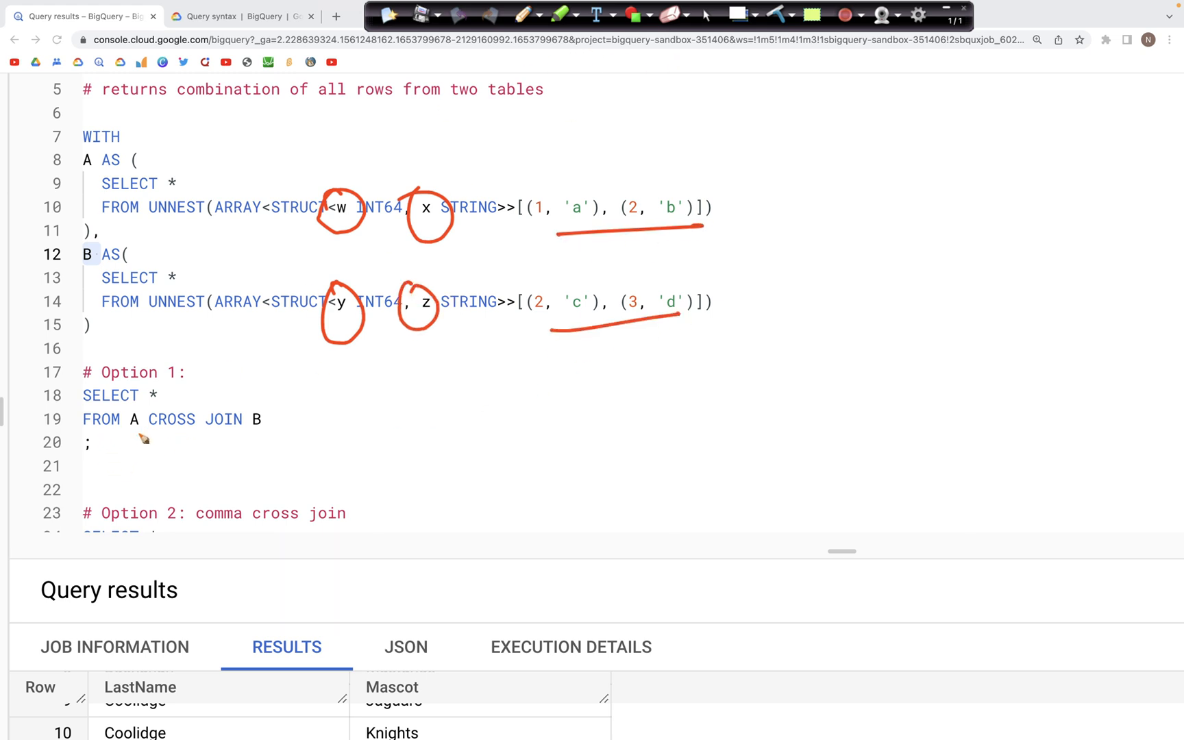
{"action": "mouse_move", "coordinate": [211, 441]}
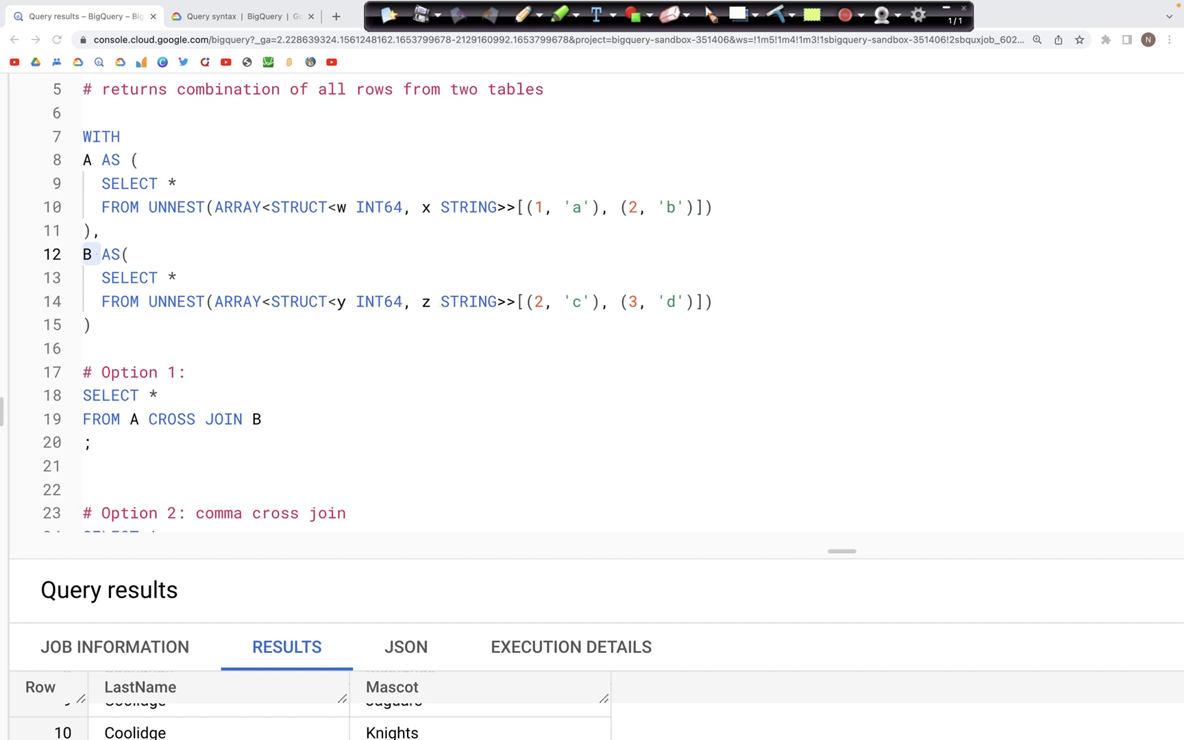
{"action": "left_click_drag", "start_coordinate": [106, 182], "coordinate": [91, 443]}
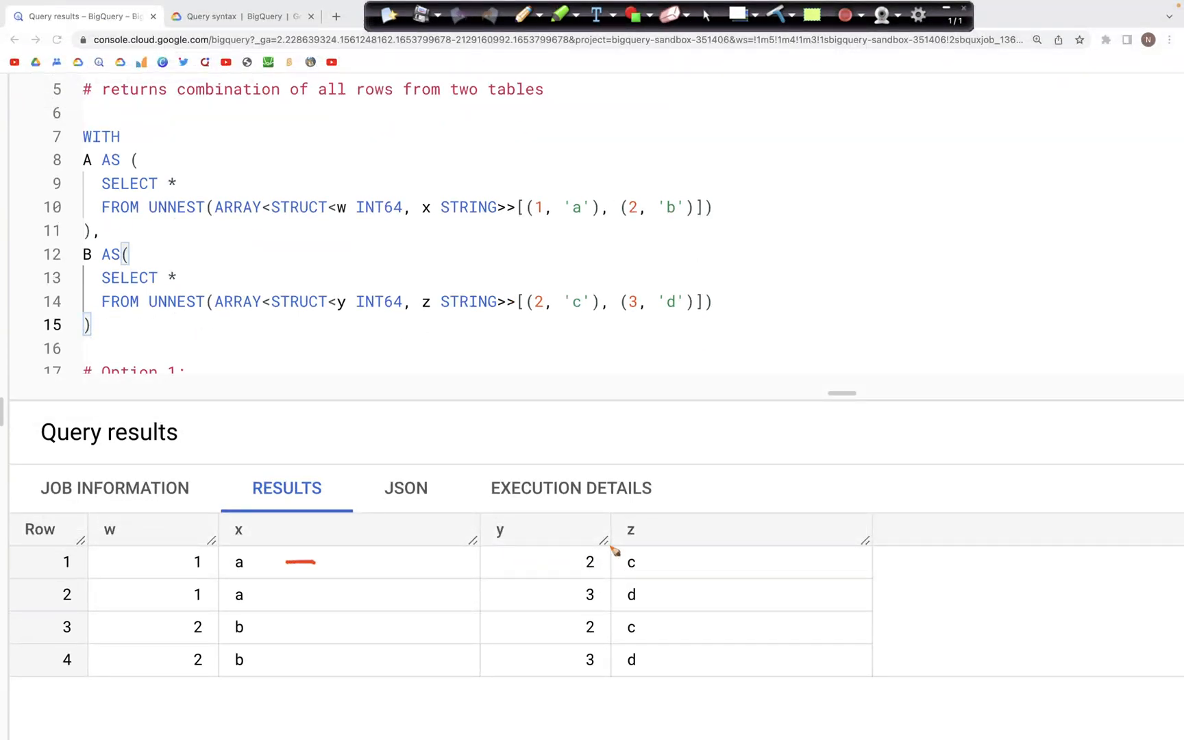
Annotate the four CROSS JOIN result rows pairing each A row with both B rows
{"action": "left_click_drag", "start_coordinate": [563, 559], "coordinate": [641, 560]}
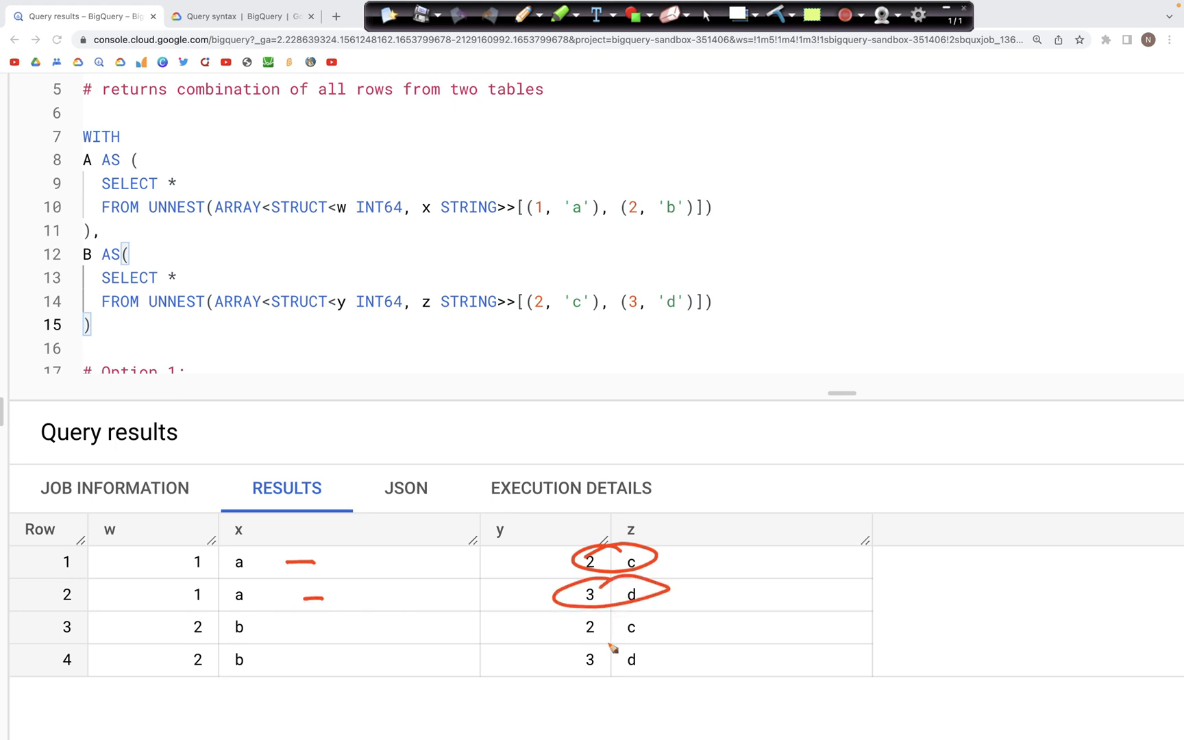
{"action": "left_click_drag", "start_coordinate": [181, 623], "coordinate": [181, 672]}
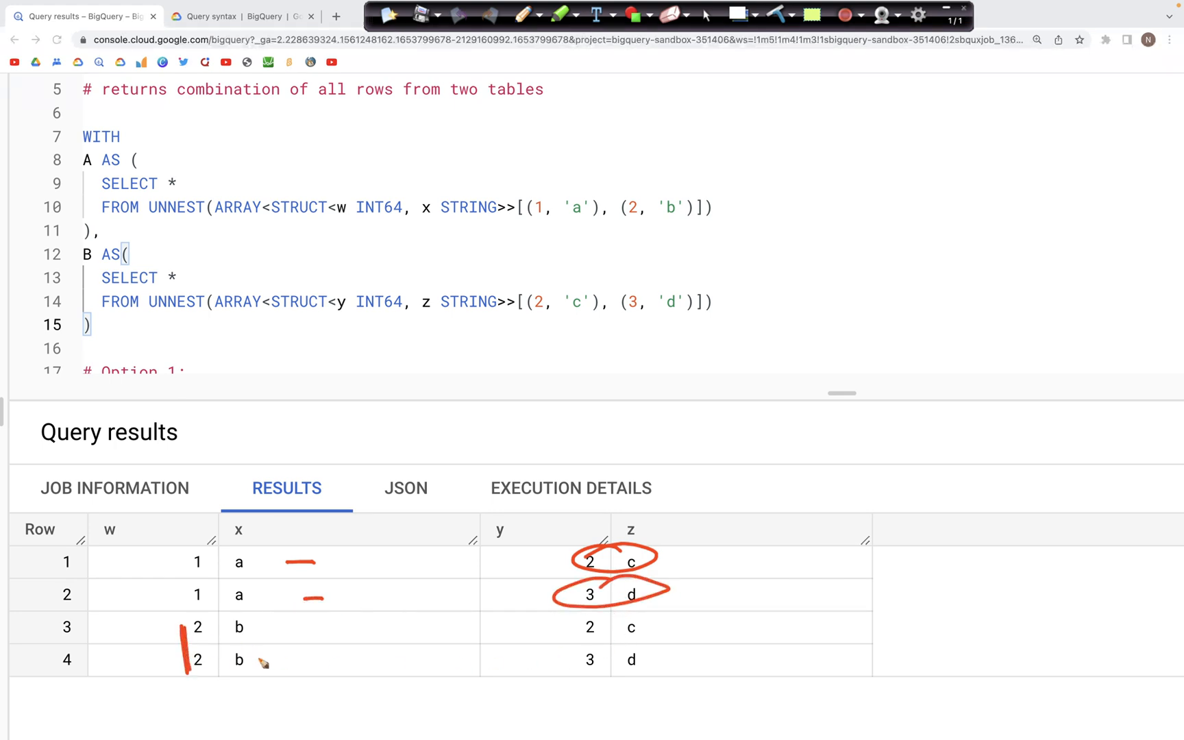
{"action": "mouse_move", "coordinate": [256, 684]}
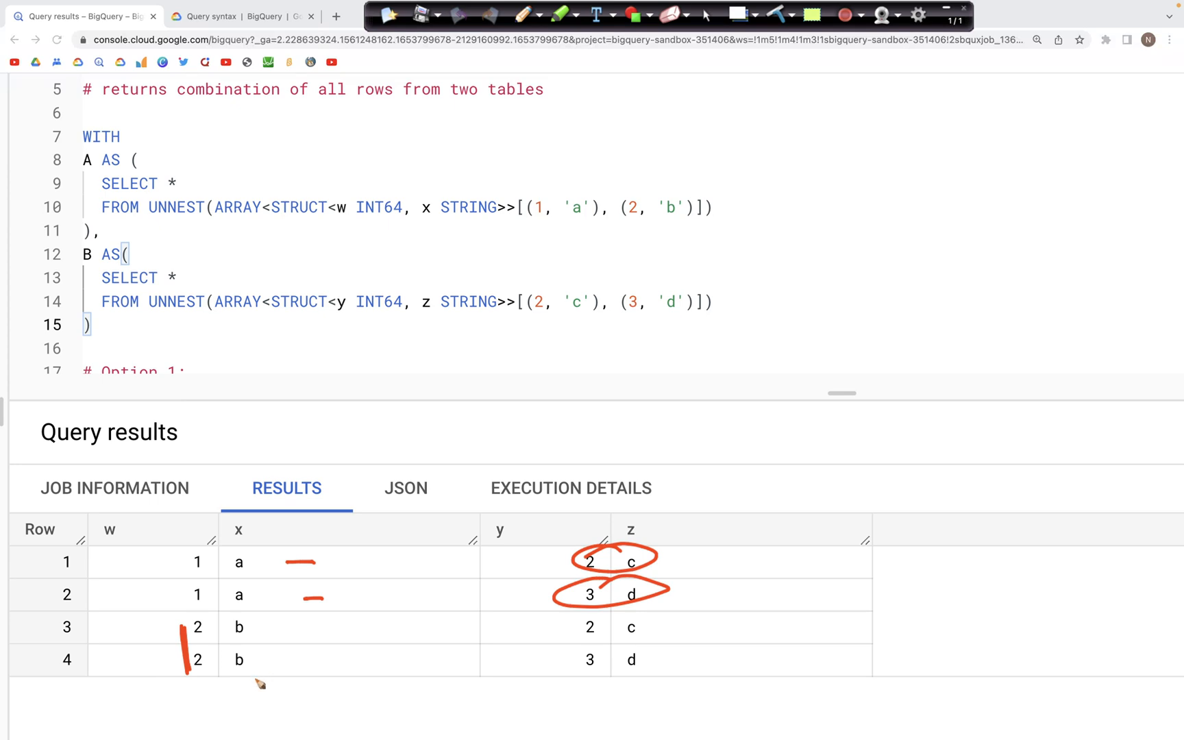
{"action": "mouse_move", "coordinate": [576, 642]}
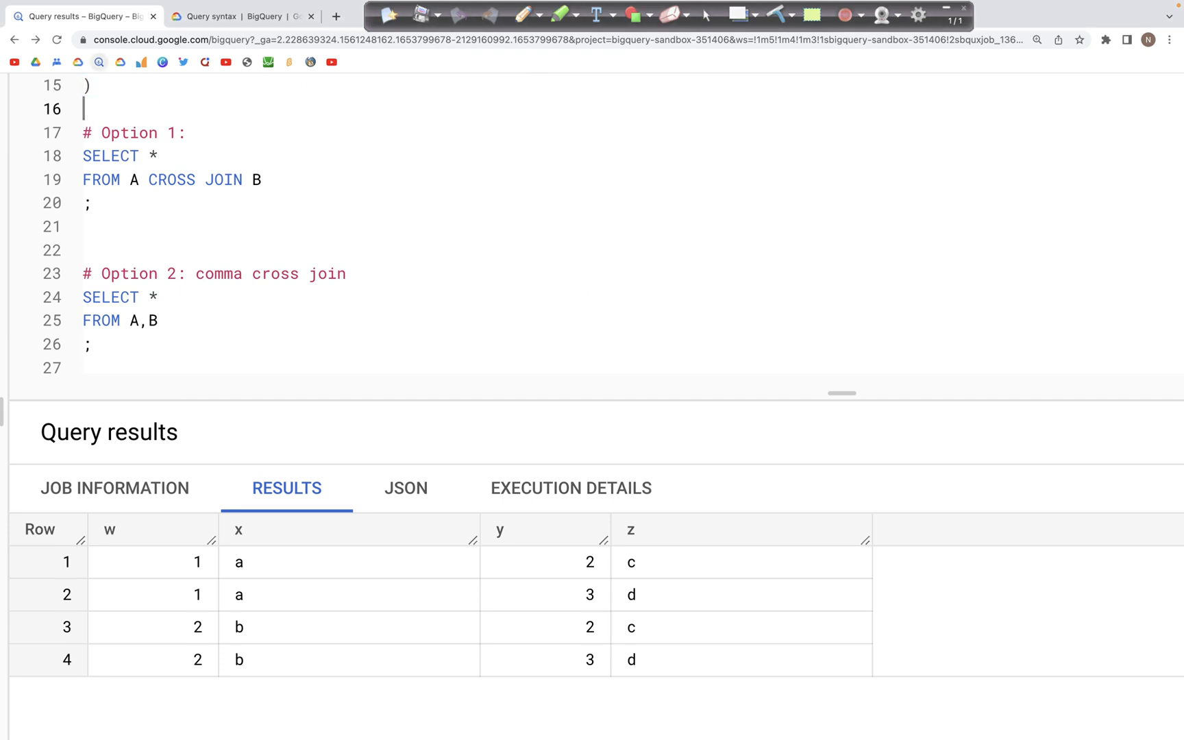
Comment out Option 1 with /* */ so the comma-syntax cross join of A and B returns the four rows
{"action": "type", "text": "/*"}
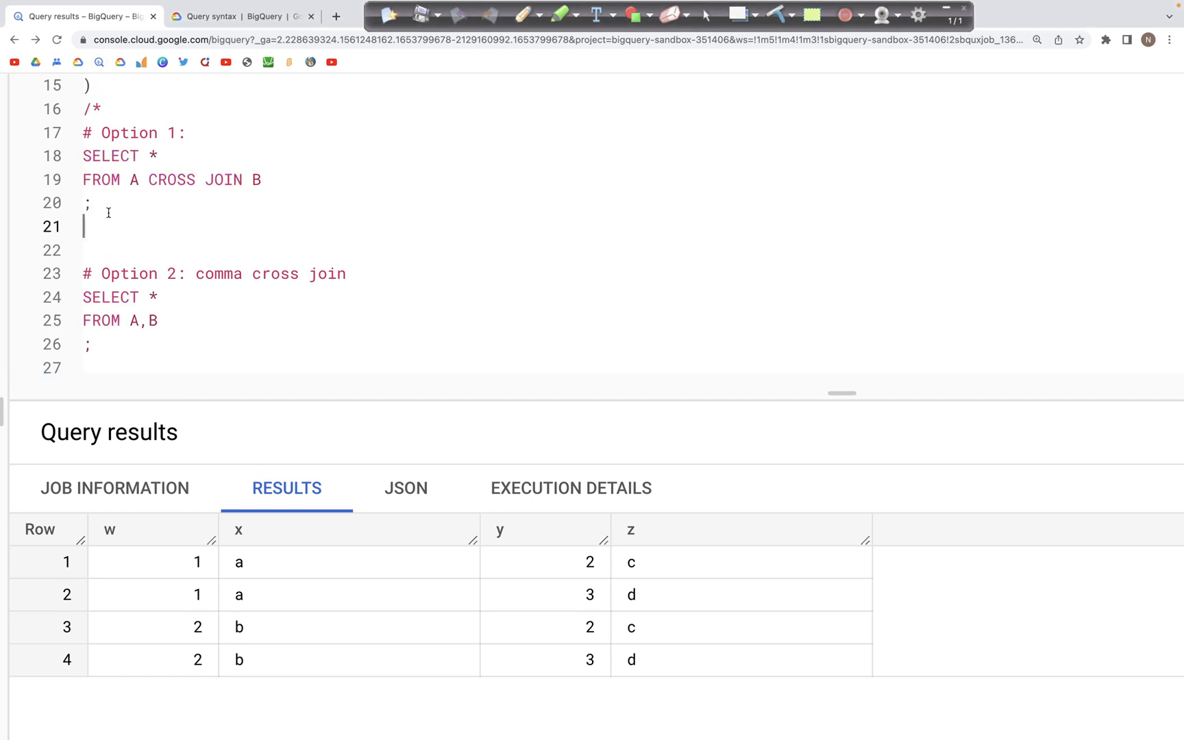
{"action": "type", "text": "/*"}
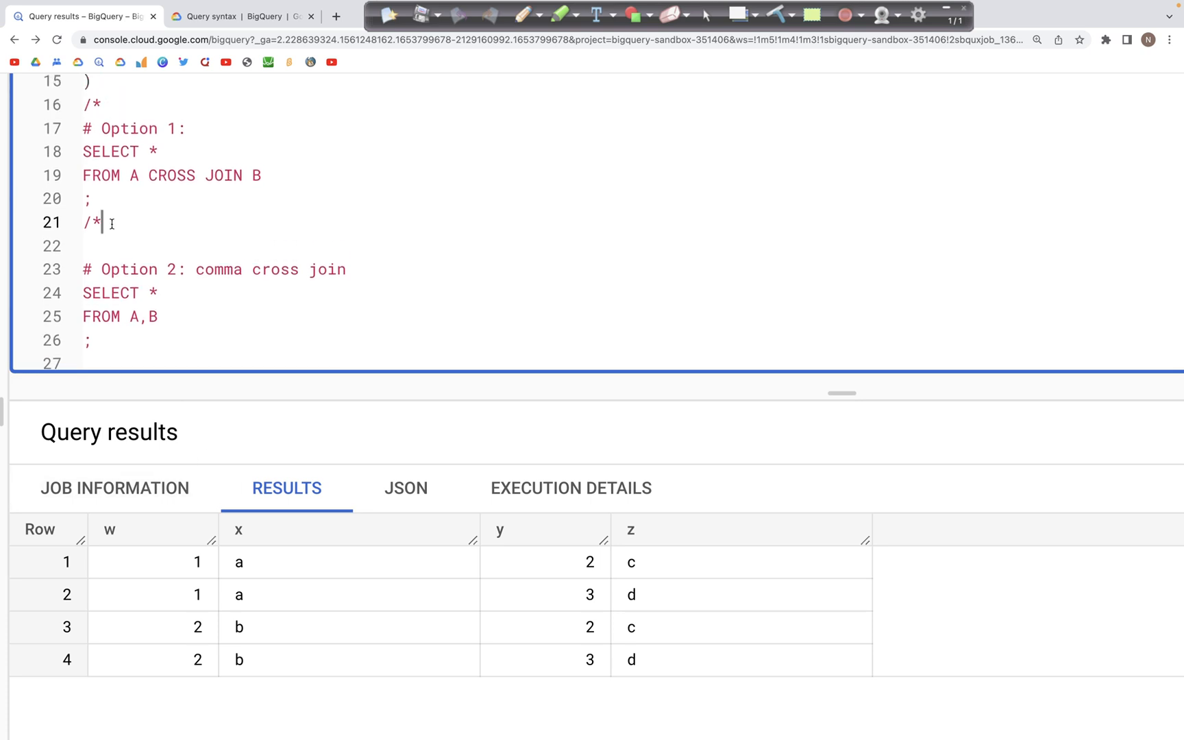
{"action": "type", "text": "*/"}
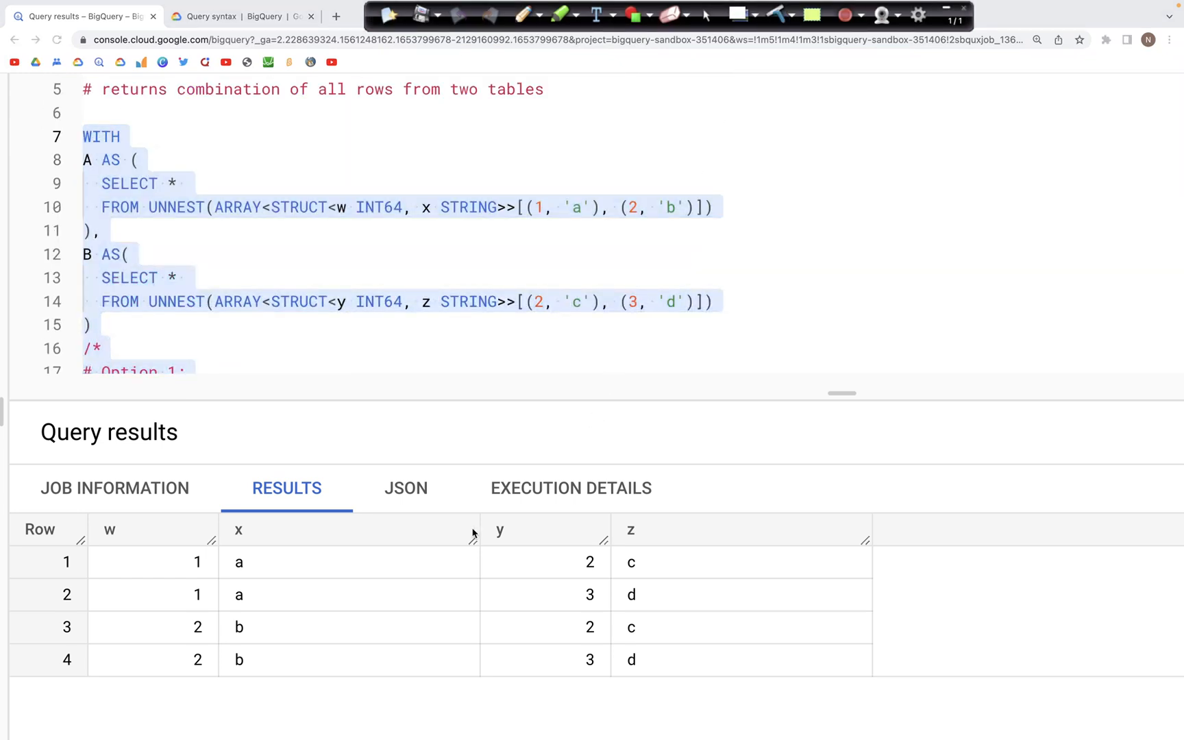
{"action": "mouse_move", "coordinate": [280, 318]}
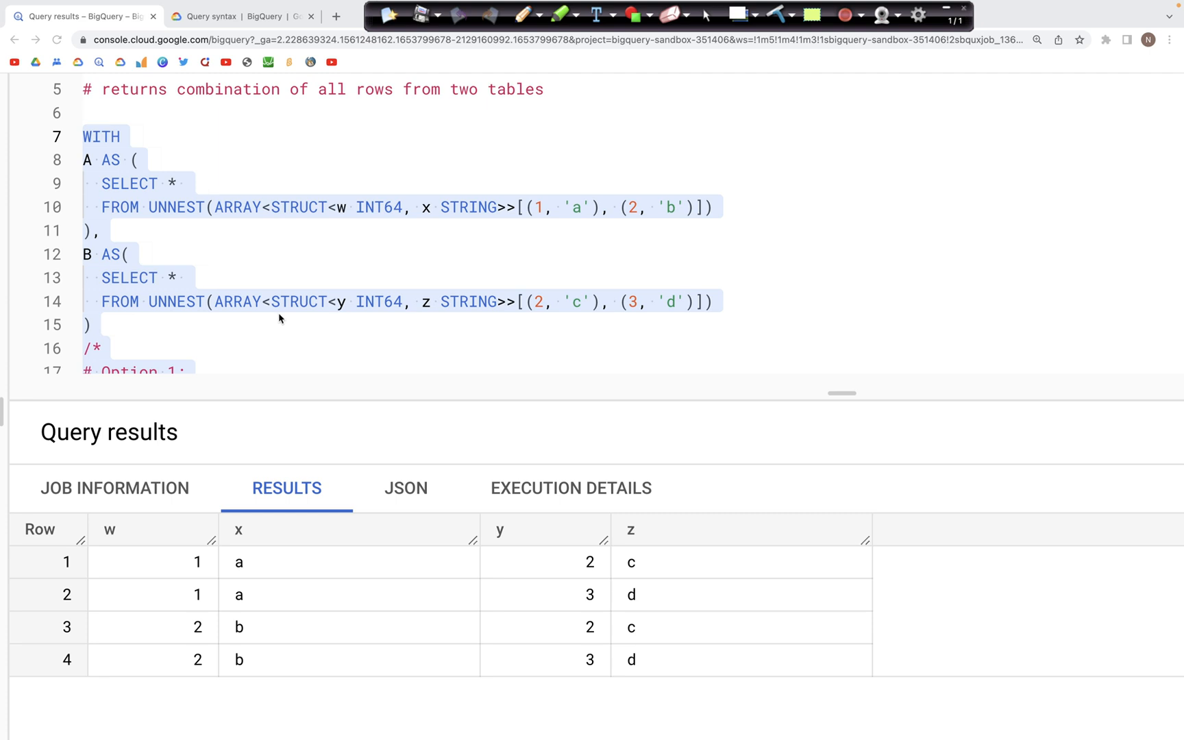
{"action": "mouse_move", "coordinate": [549, 251]}
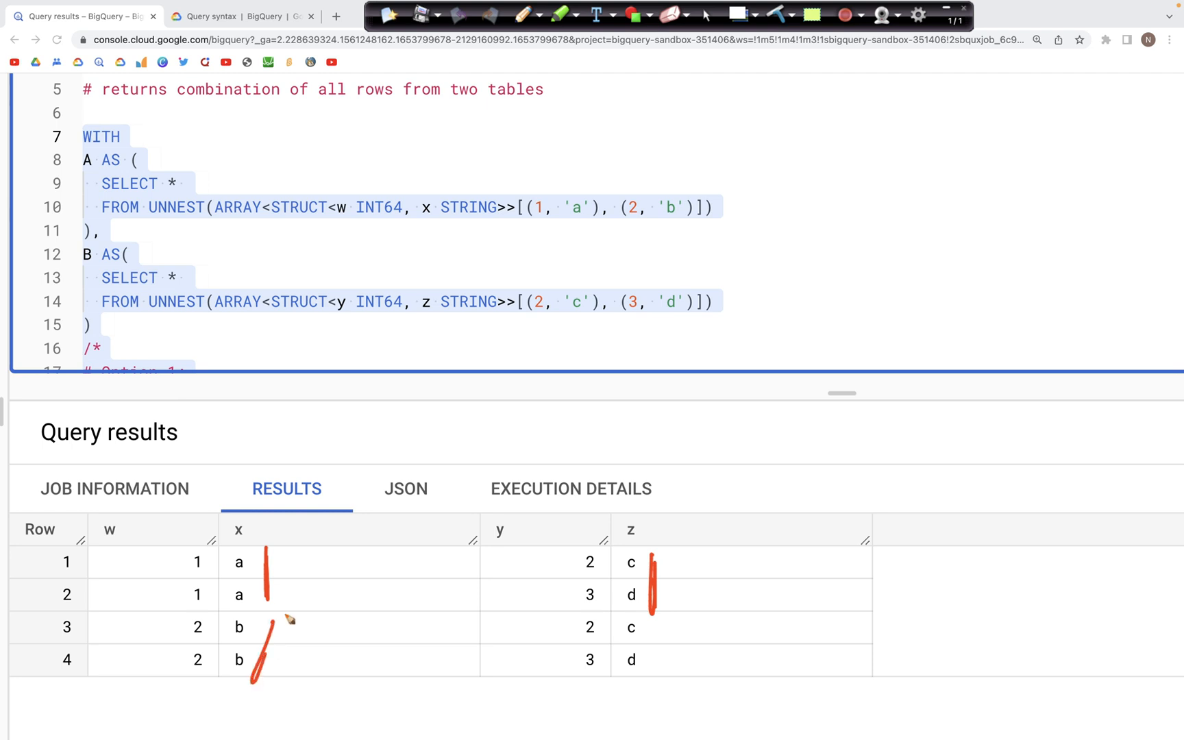
{"action": "left_click_drag", "start_coordinate": [286, 620], "coordinate": [241, 676]}
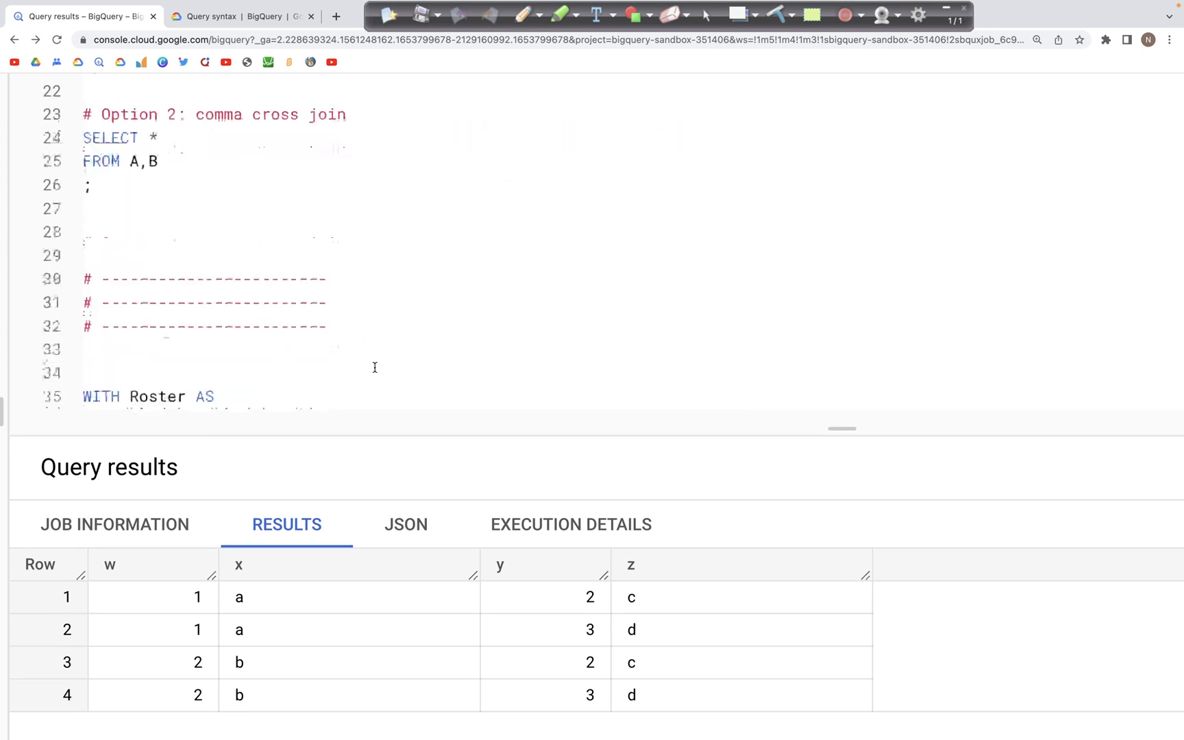
{"action": "scroll", "scroll_direction": "down", "scroll_amount": 3}
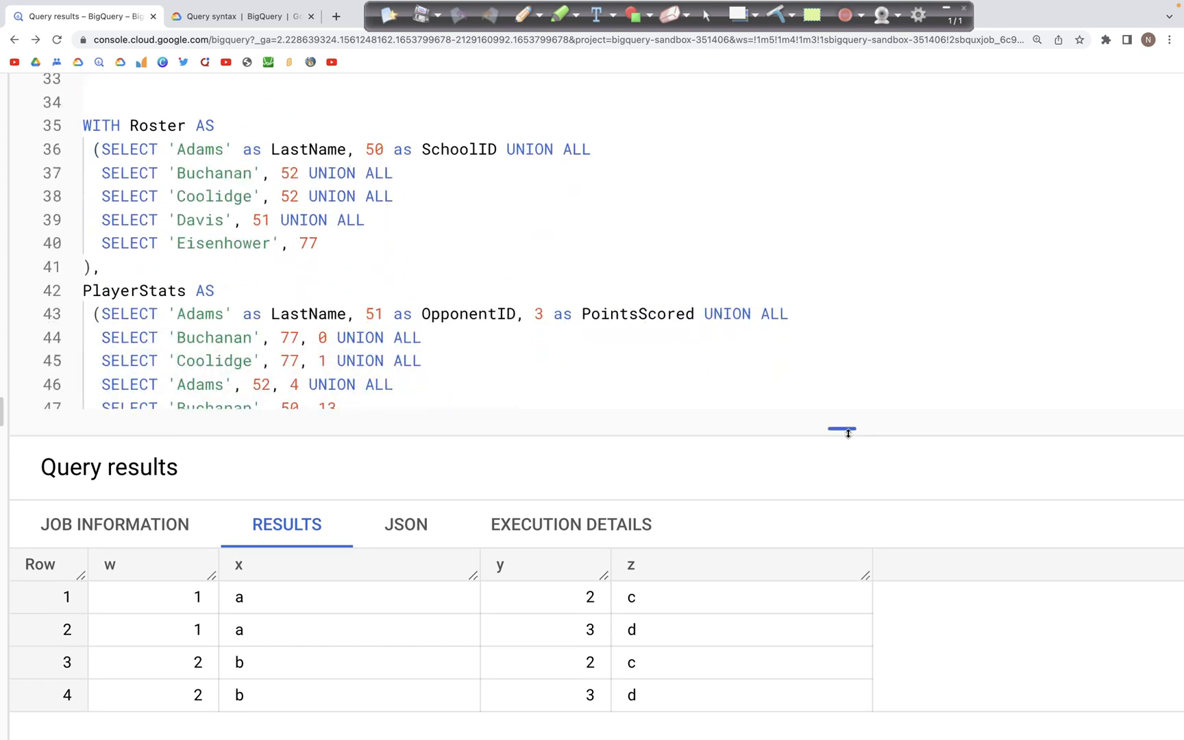
{"action": "left_click_drag", "start_coordinate": [842, 432], "coordinate": [841, 588]}
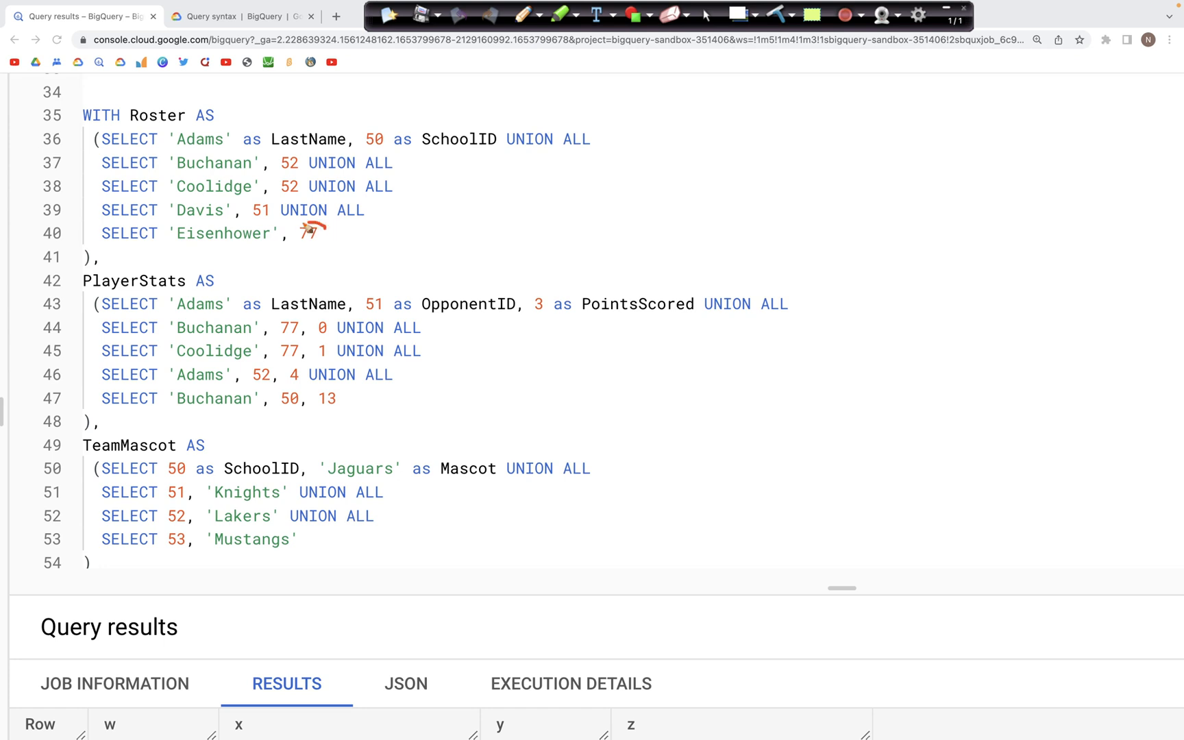
{"action": "left_click_drag", "start_coordinate": [291, 219], "coordinate": [325, 249]}
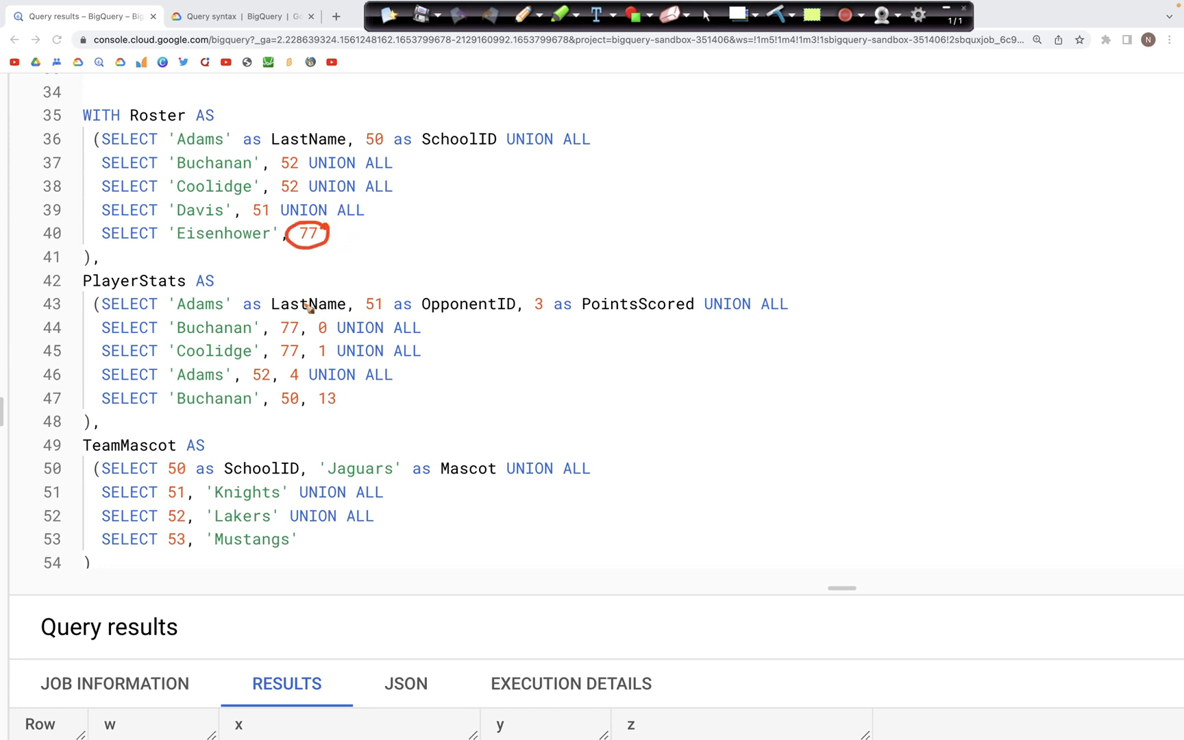
{"action": "mouse_move", "coordinate": [180, 469]}
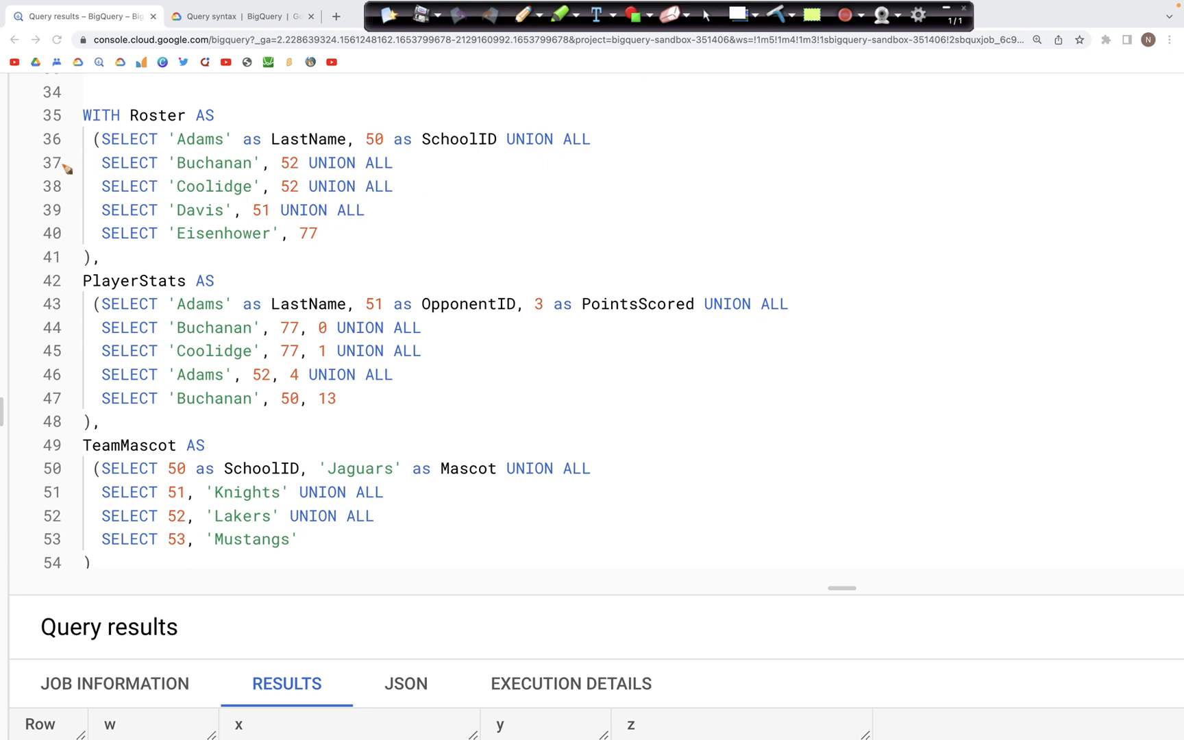
{"action": "left_click_drag", "start_coordinate": [91, 132], "coordinate": [90, 219]}
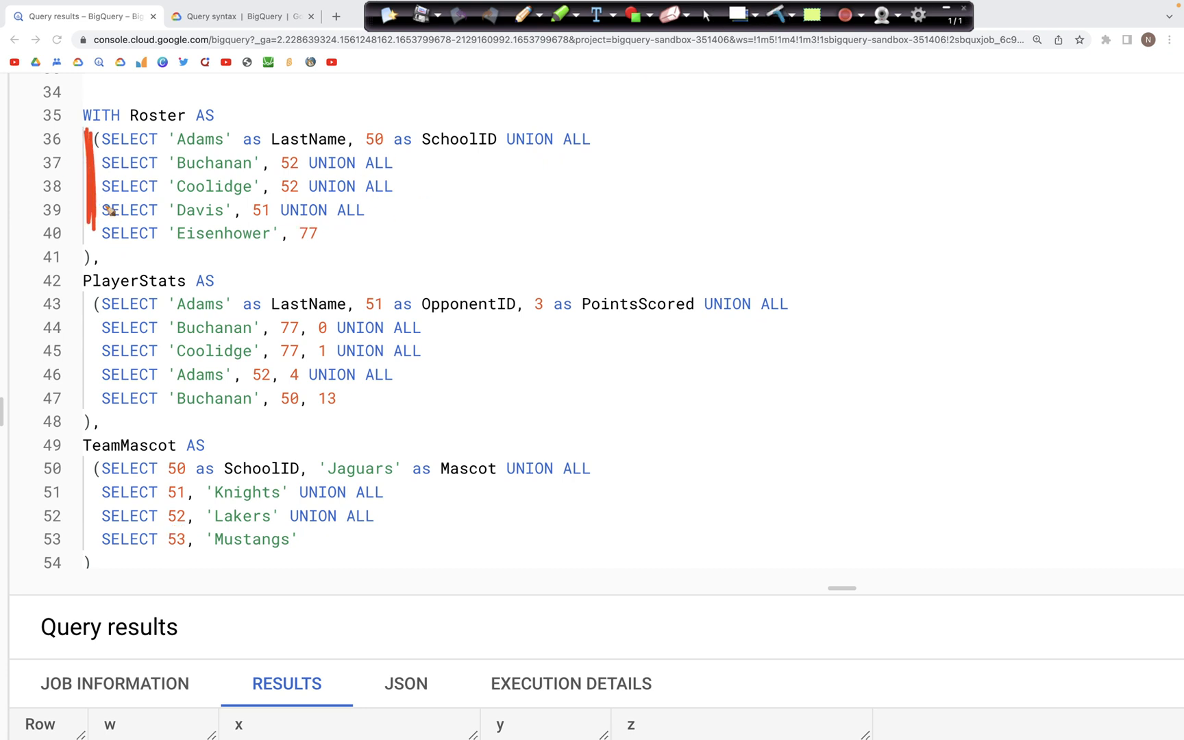
{"action": "left_click_drag", "start_coordinate": [96, 453], "coordinate": [99, 563]}
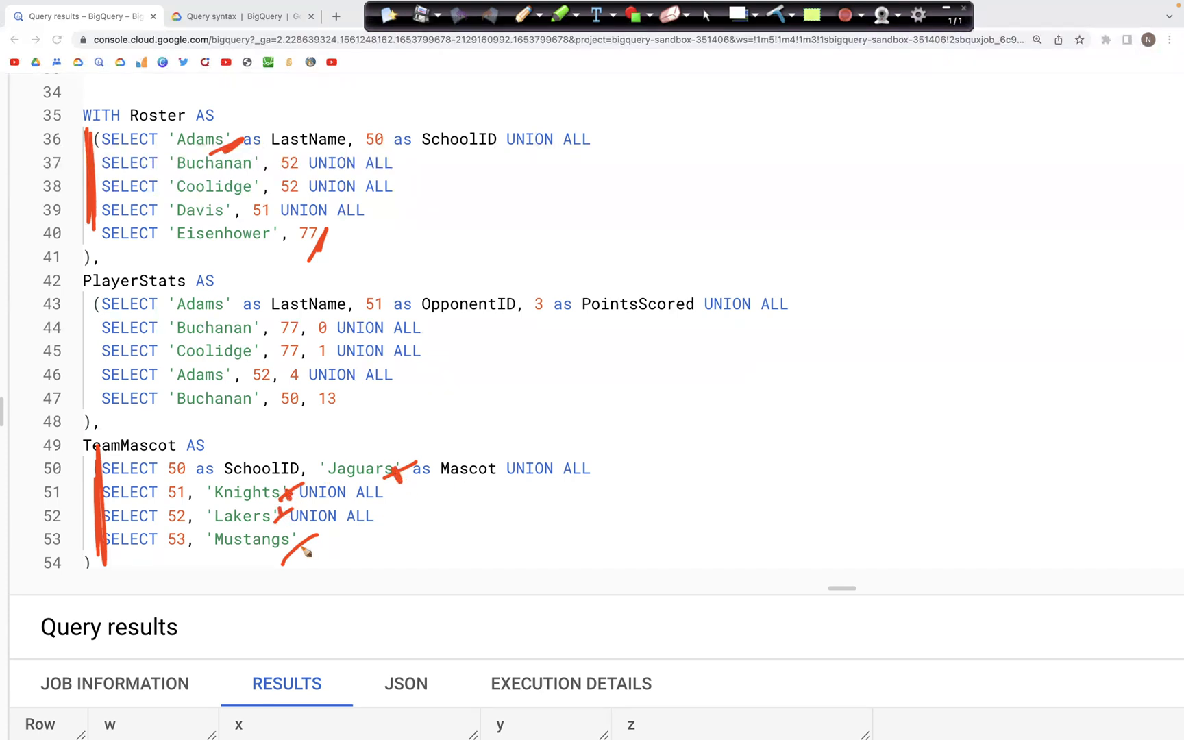
{"action": "mouse_move", "coordinate": [685, 398]}
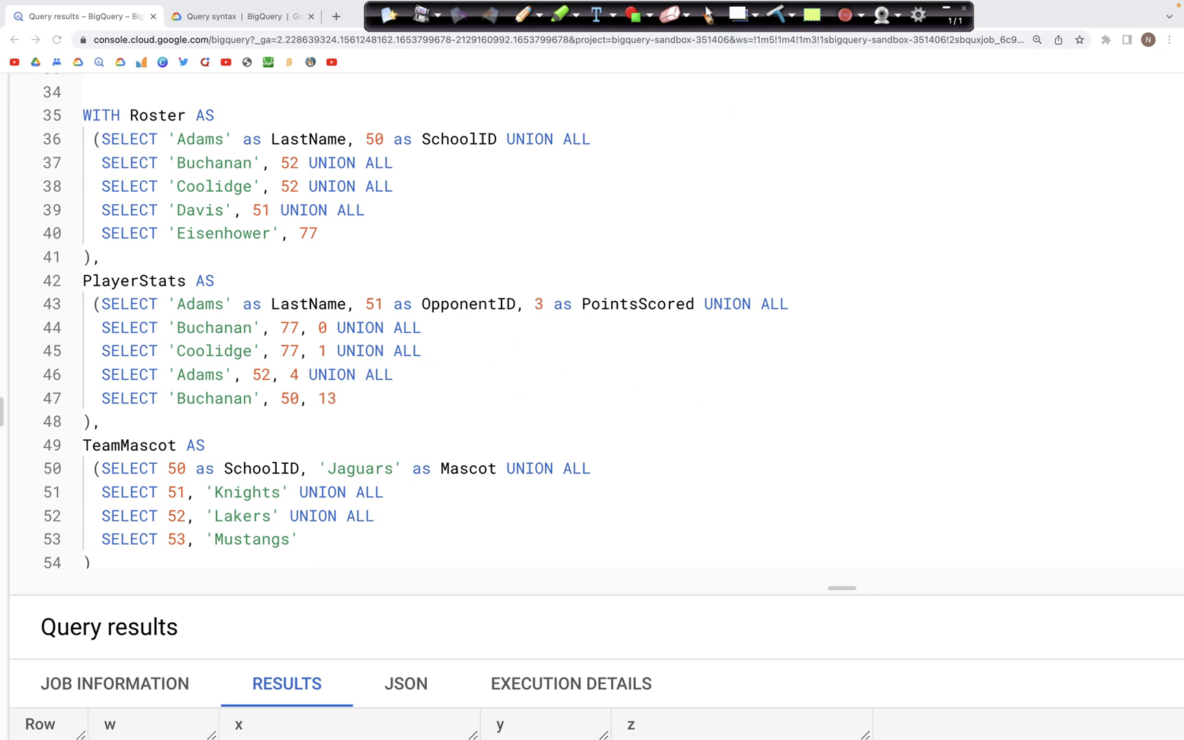
Review the Option 1 query selecting Roster.LastName and TeamMascot.Mascot via CROSS JOIN
{"action": "scroll", "scroll_direction": "down", "scroll_amount": 3}
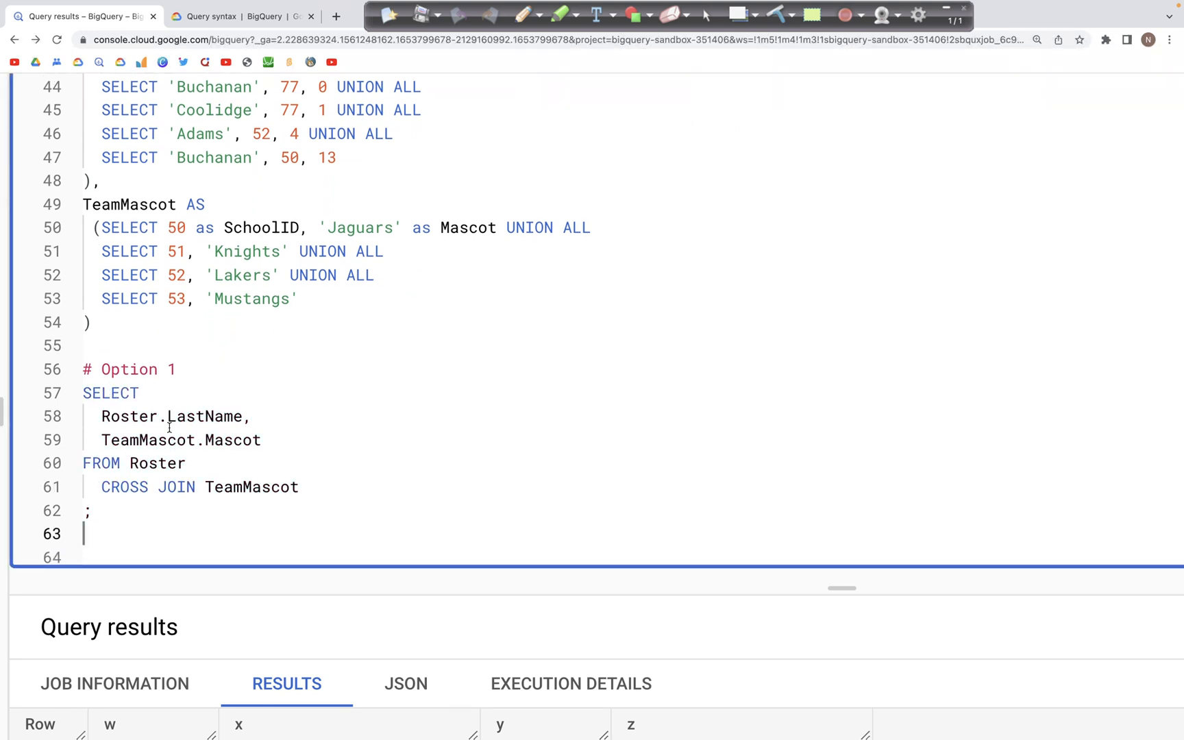
{"action": "double_click", "coordinate": [193, 416]}
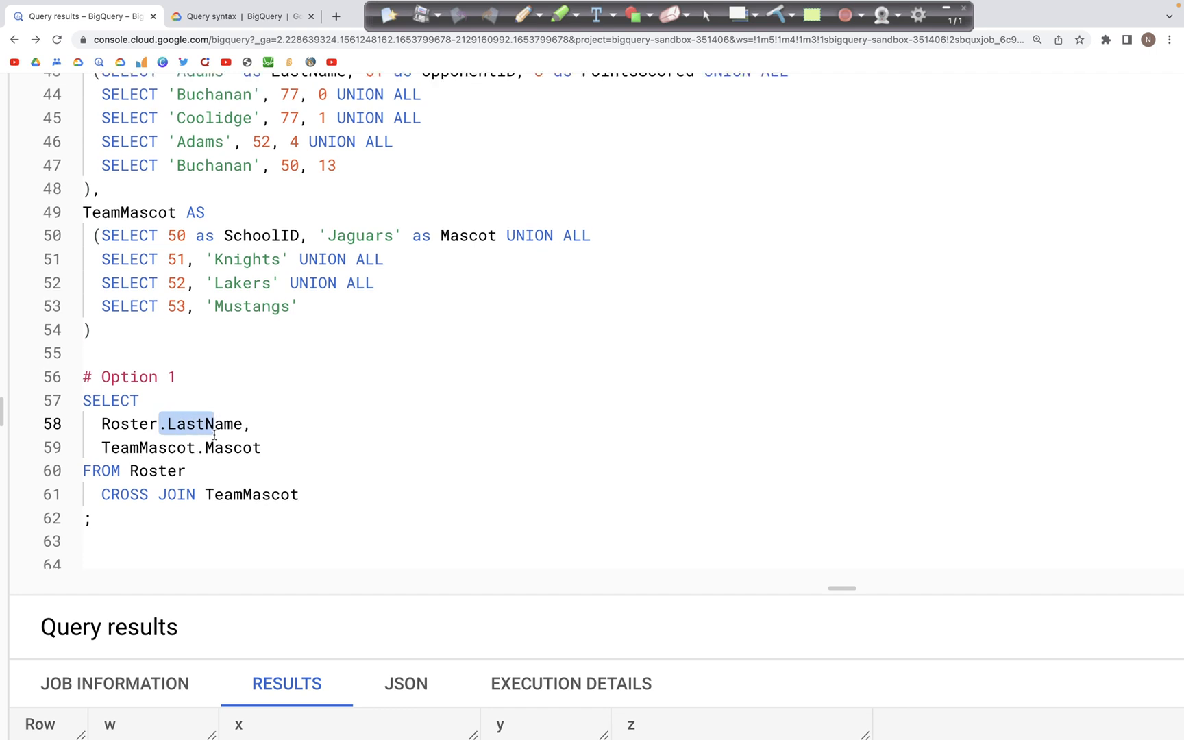
{"action": "scroll", "scroll_direction": "up", "scroll_amount": 3}
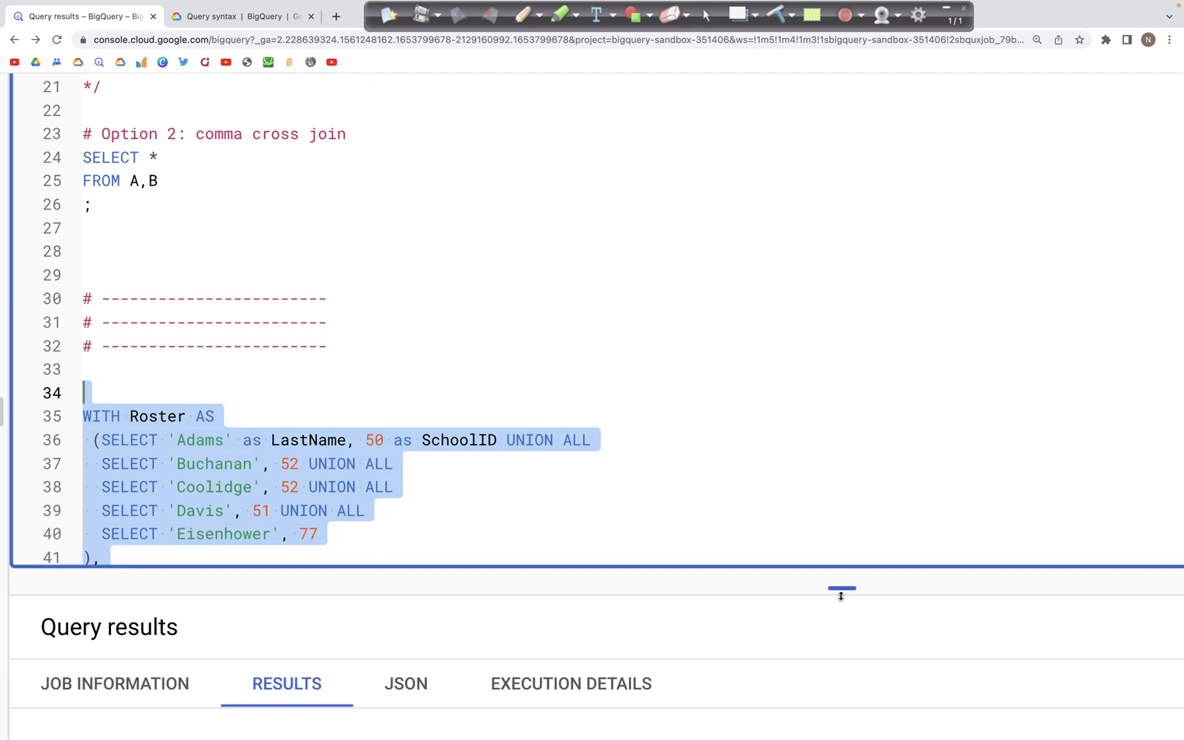
Enlarge the results and check the 20 rows, from Adams–Mustangs through Eisenhower in row 17
{"action": "left_click_drag", "start_coordinate": [840, 590], "coordinate": [840, 486]}
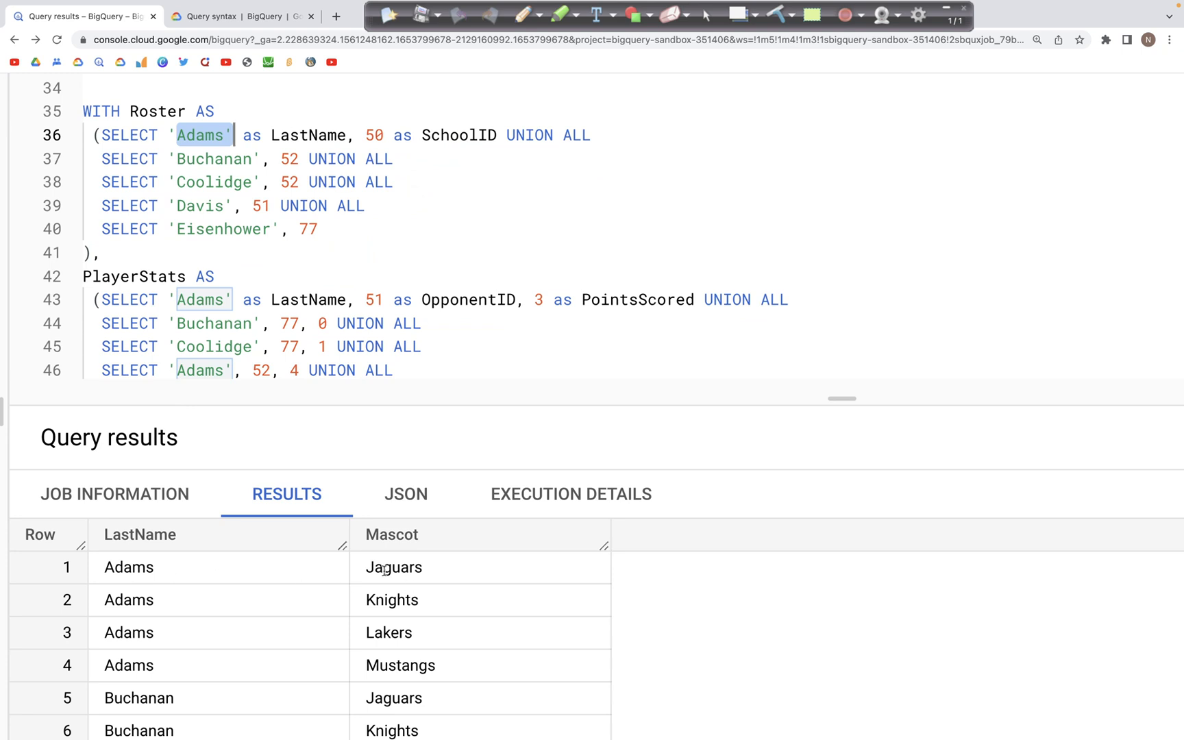
{"action": "double_click", "coordinate": [389, 632]}
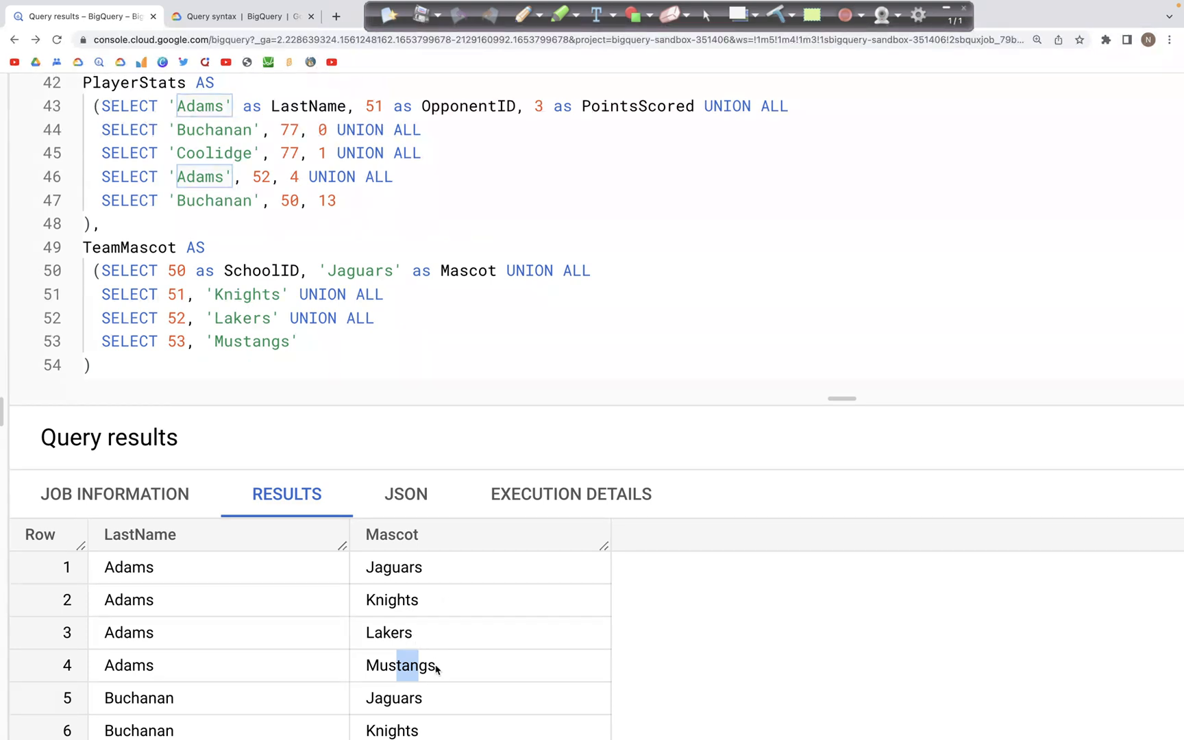
{"action": "double_click", "coordinate": [400, 665]}
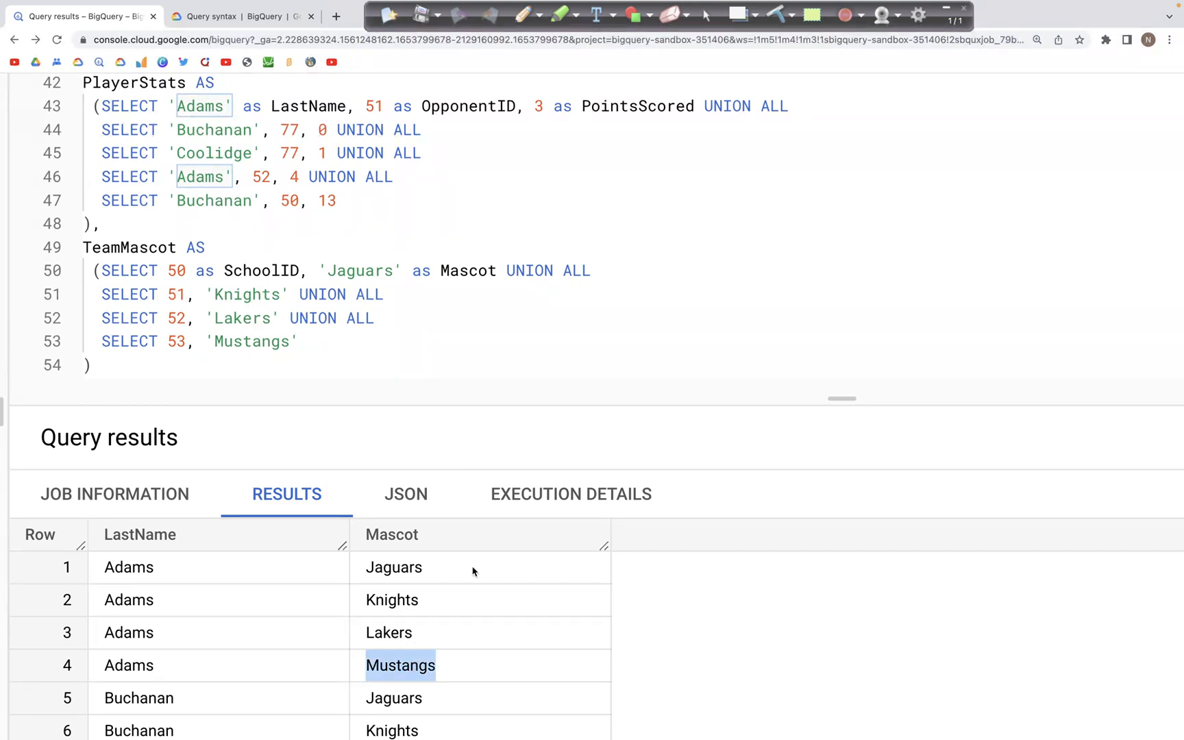
{"action": "scroll", "scroll_direction": "down", "scroll_amount": 3}
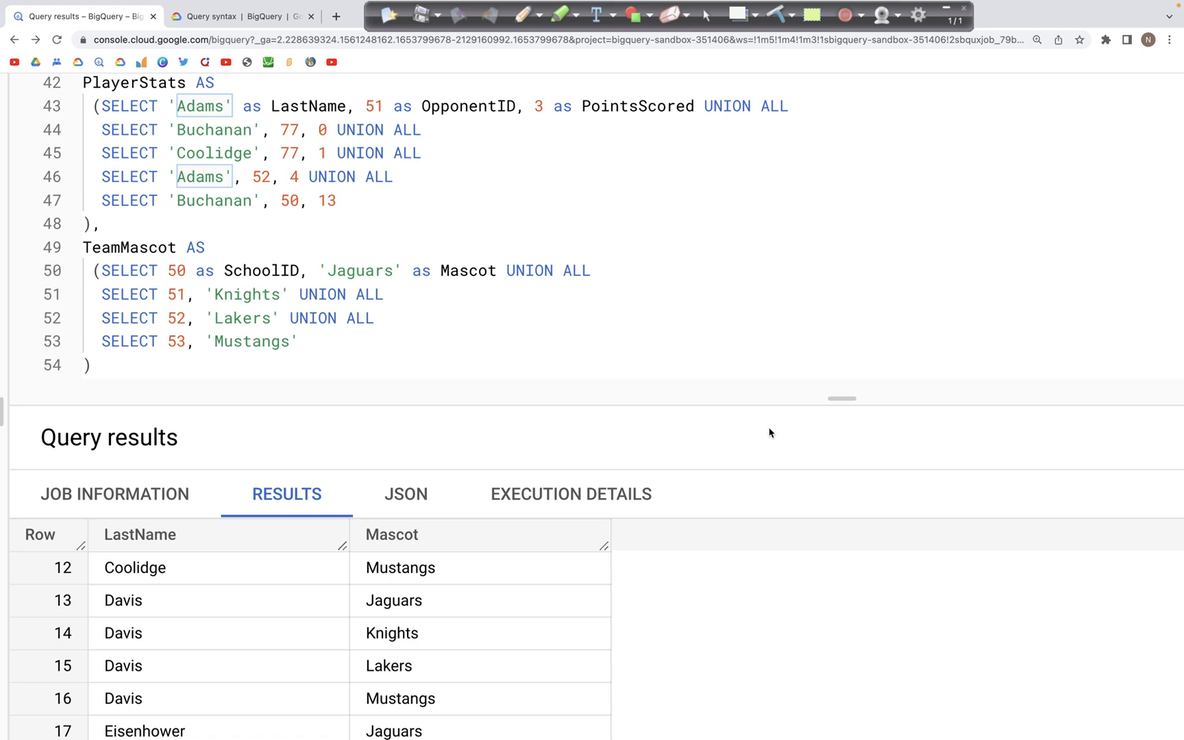
{"action": "scroll", "scroll_direction": "down", "scroll_amount": 3}
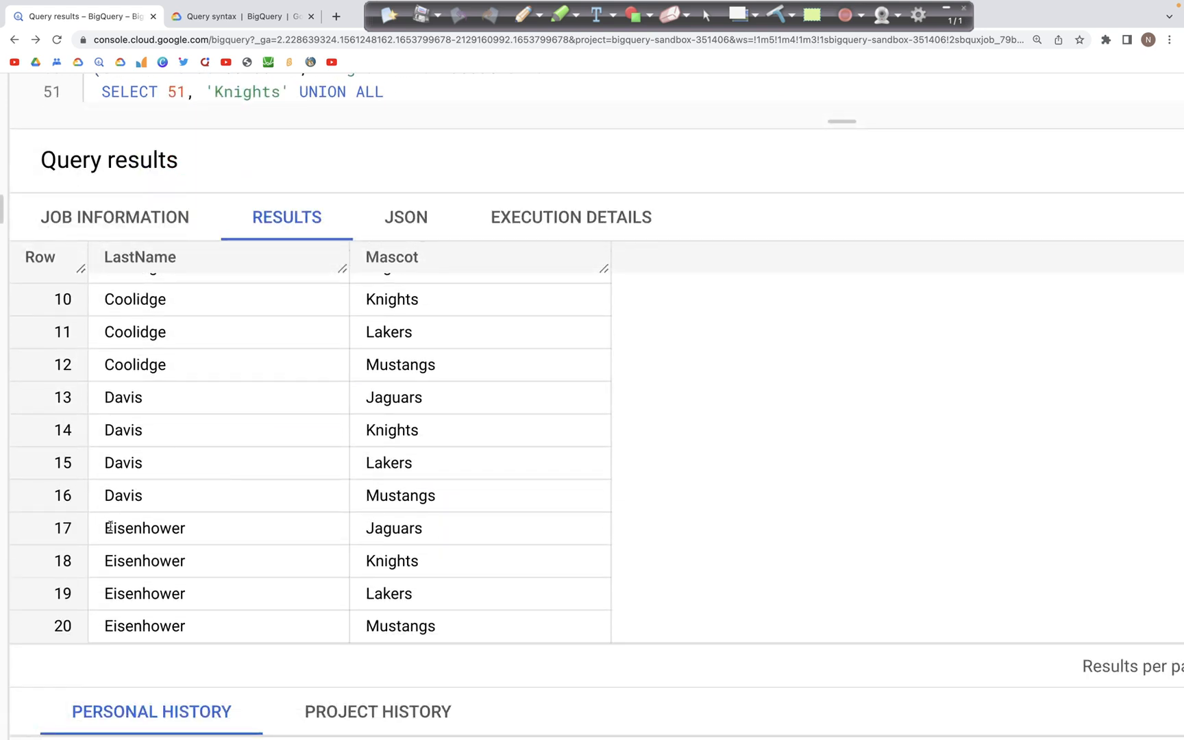
{"action": "double_click", "coordinate": [144, 528]}
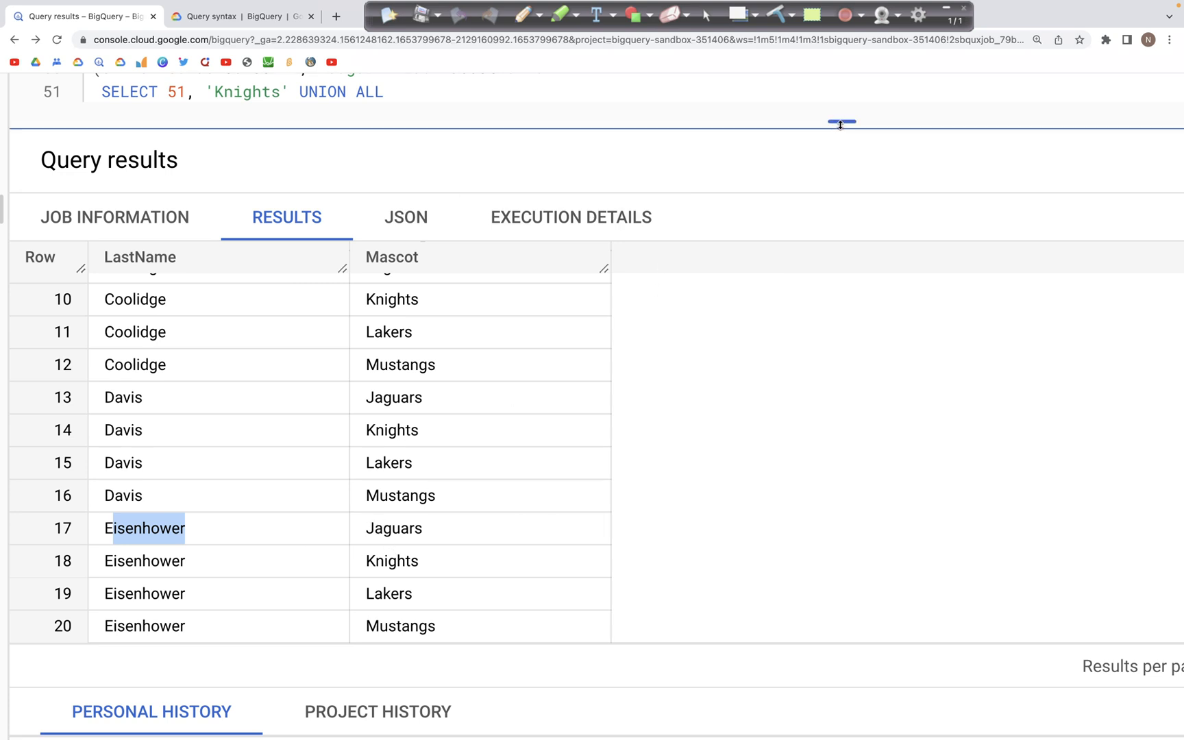
{"action": "left_click_drag", "start_coordinate": [840, 122], "coordinate": [840, 344]}
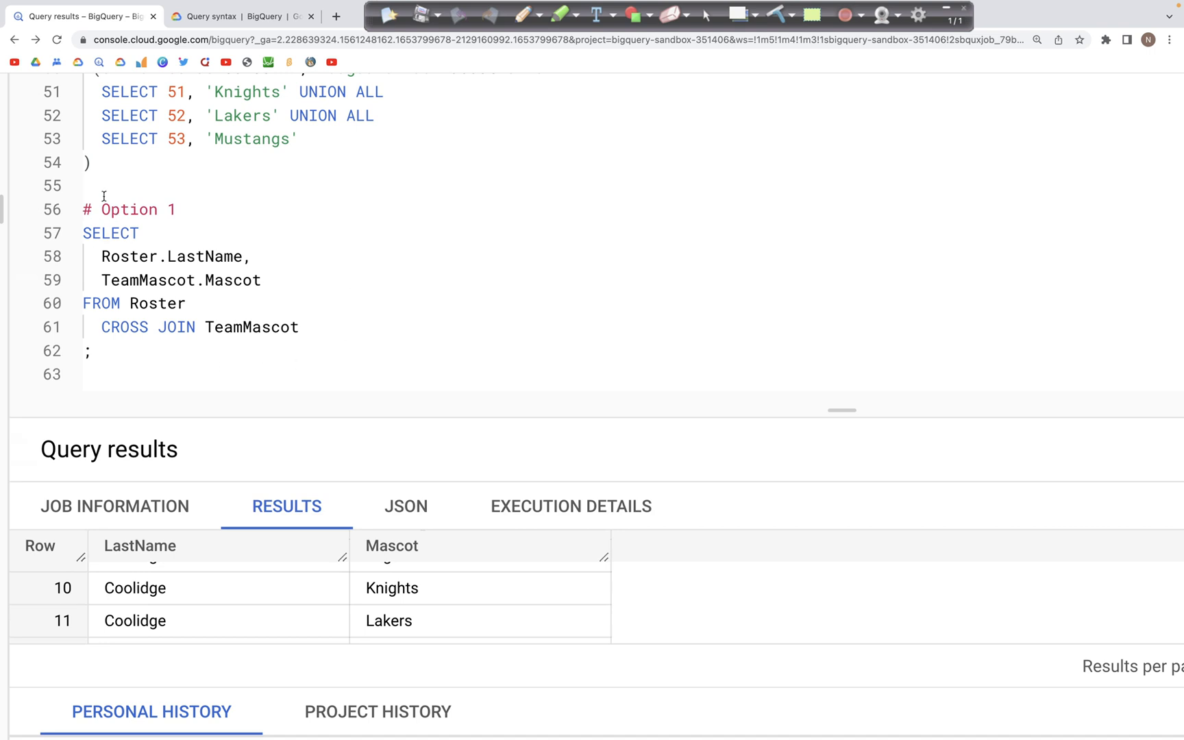
Wrap Option 1 in /* */ and add the Option 2 query FROM Roster, TeamMascot
{"action": "type", "text": "/*"}
{"action": "type", "text": "*/"}
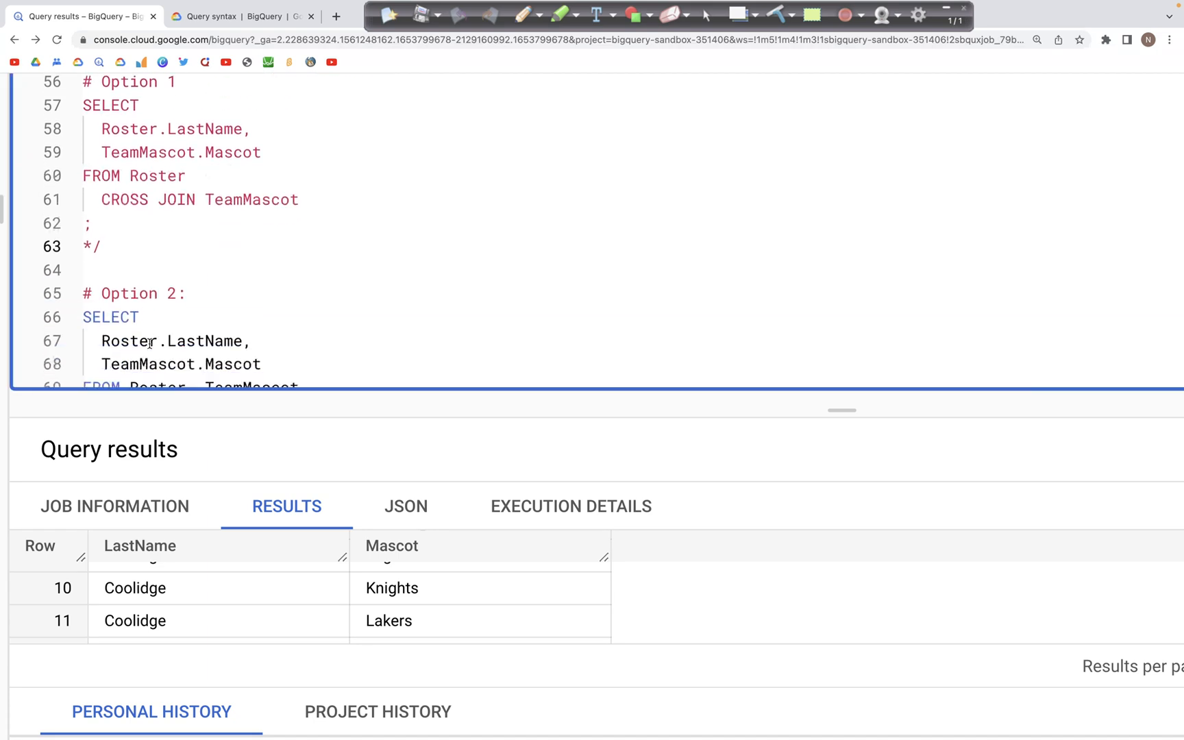
{"action": "scroll", "scroll_direction": "down", "scroll_amount": 3}
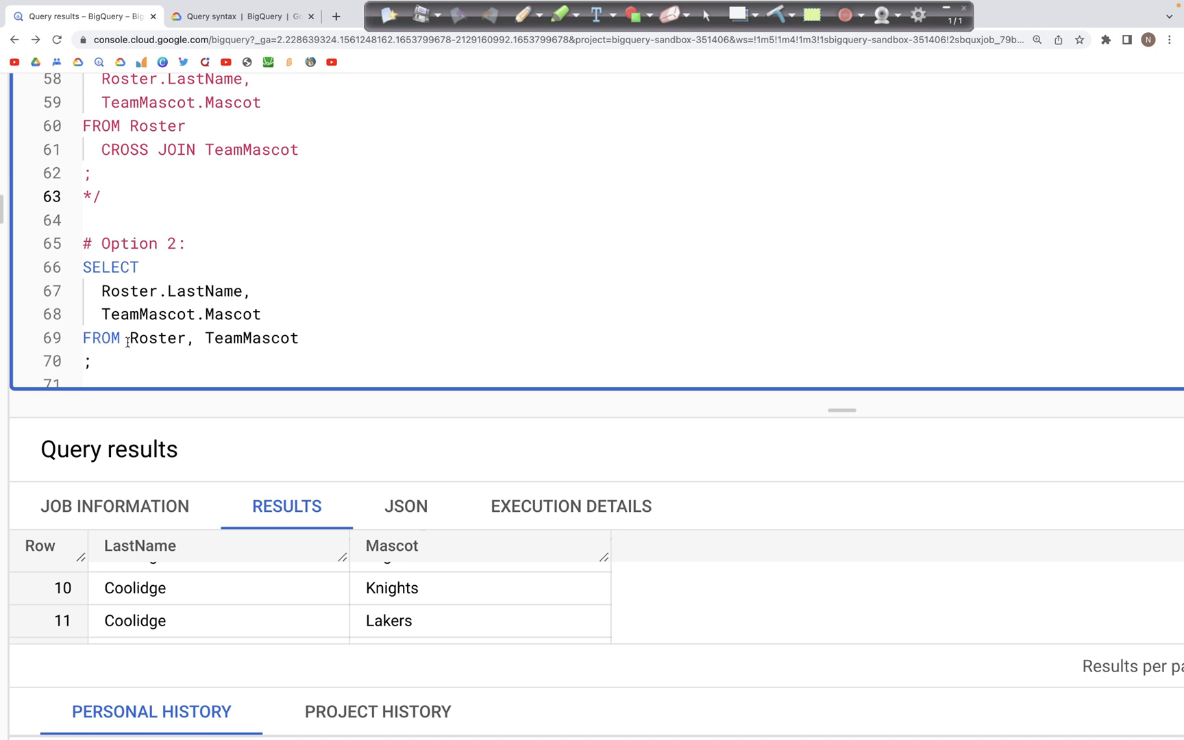
{"action": "mouse_move", "coordinate": [140, 378]}
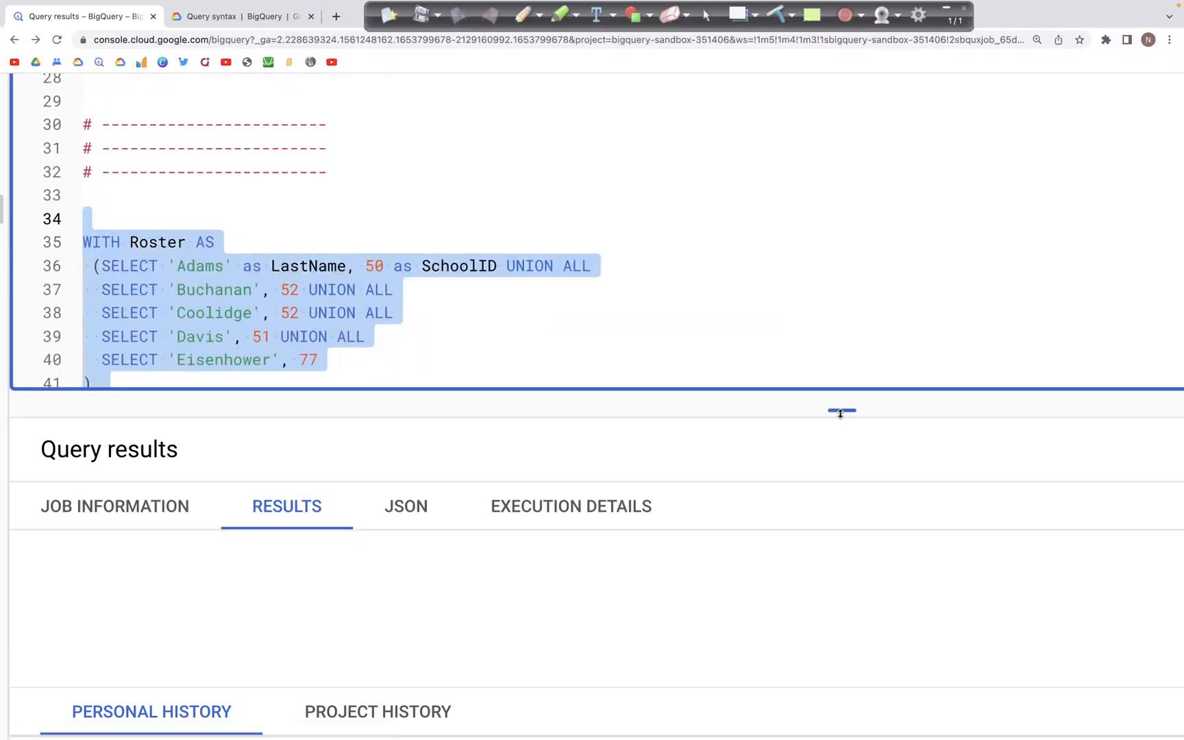
Enlarge the results and confirm the 20 rows, checking Eisenhower in row 17 and Mustangs in row 20
{"action": "left_click_drag", "start_coordinate": [841, 410], "coordinate": [842, 304]}
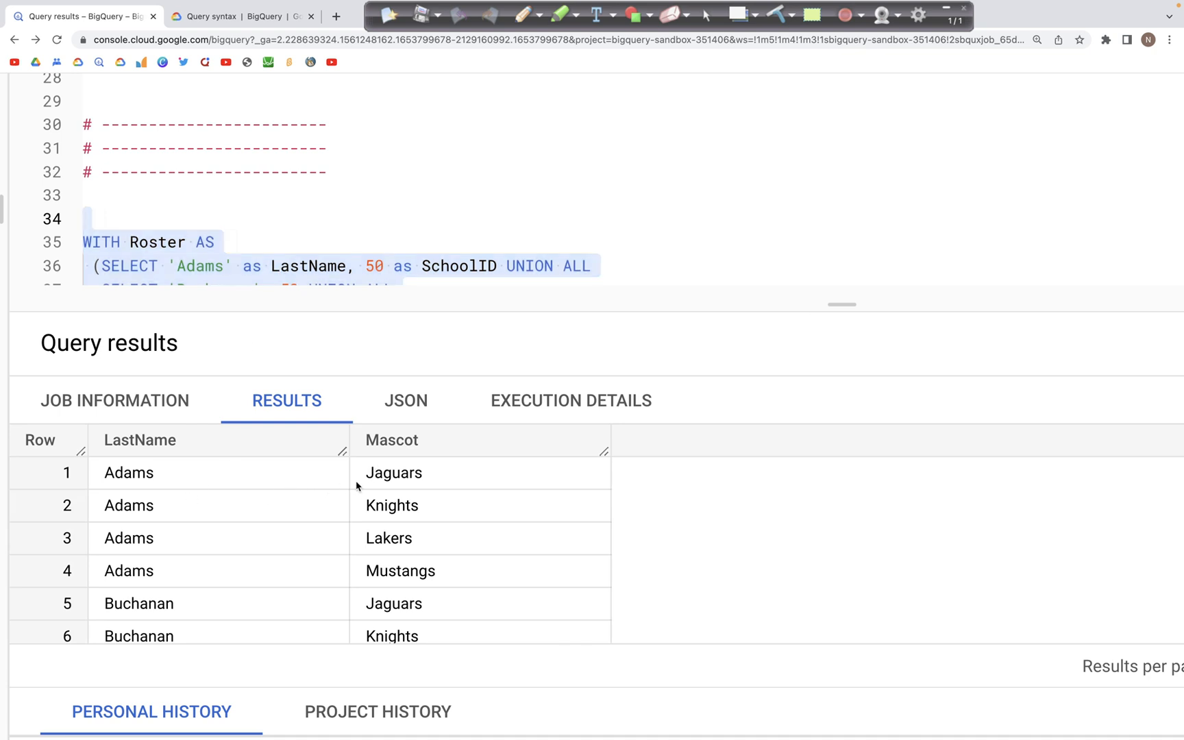
{"action": "mouse_move", "coordinate": [365, 544]}
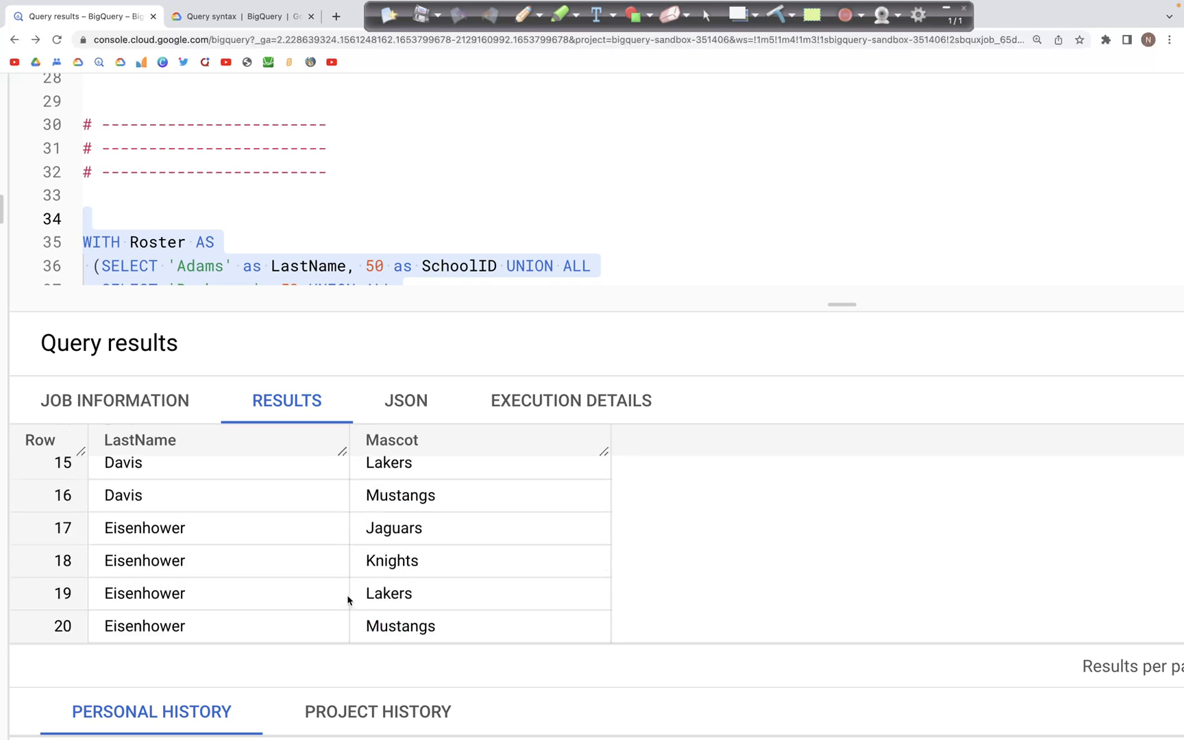
{"action": "mouse_move", "coordinate": [241, 611]}
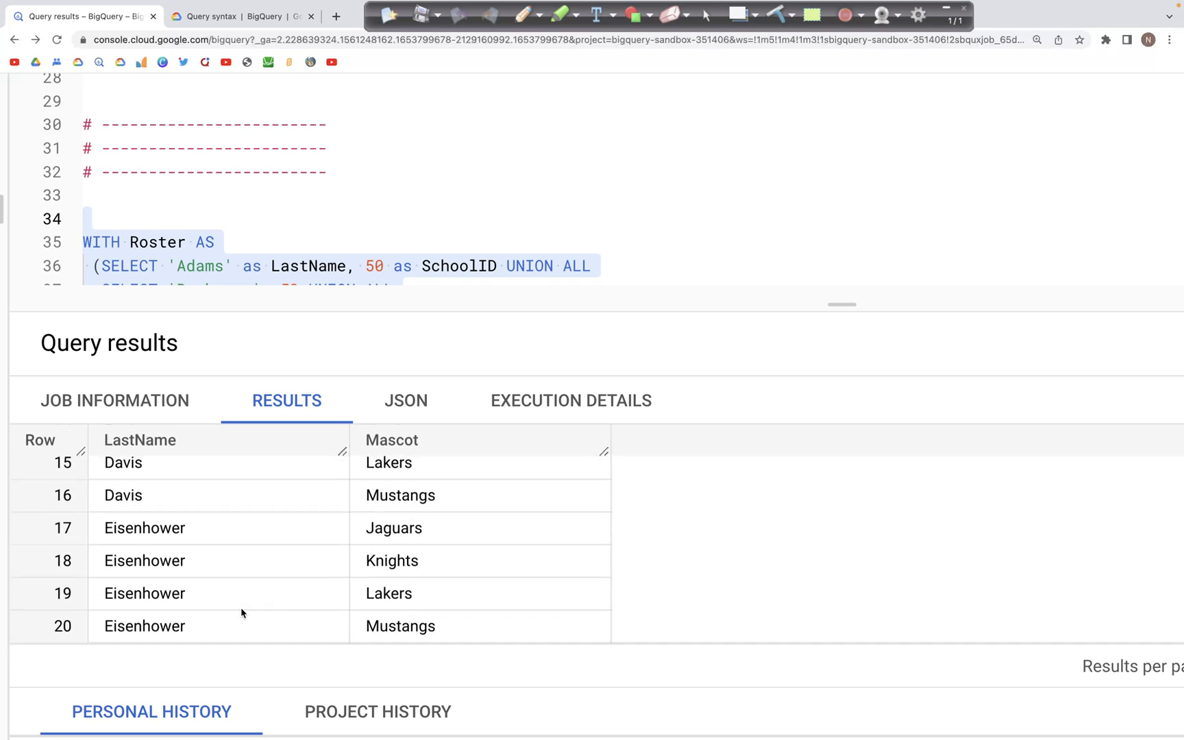
{"action": "double_click", "coordinate": [151, 528]}
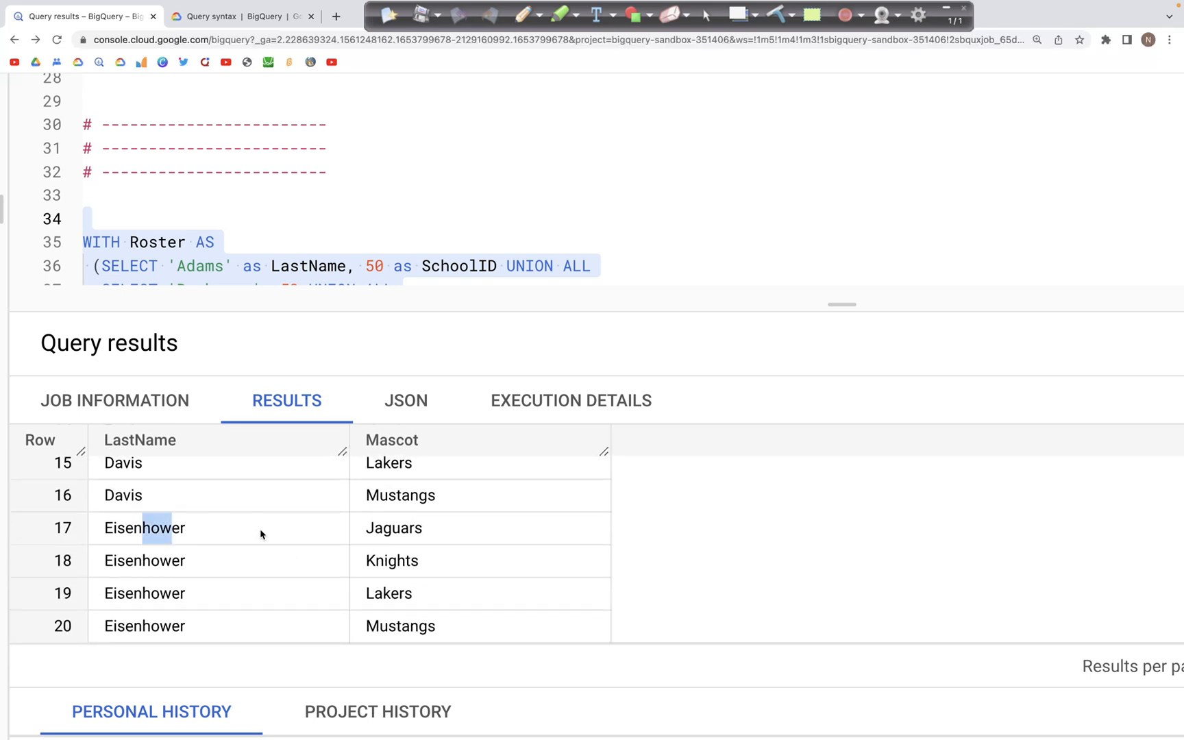
{"action": "left_click_drag", "start_coordinate": [841, 305], "coordinate": [842, 273]}
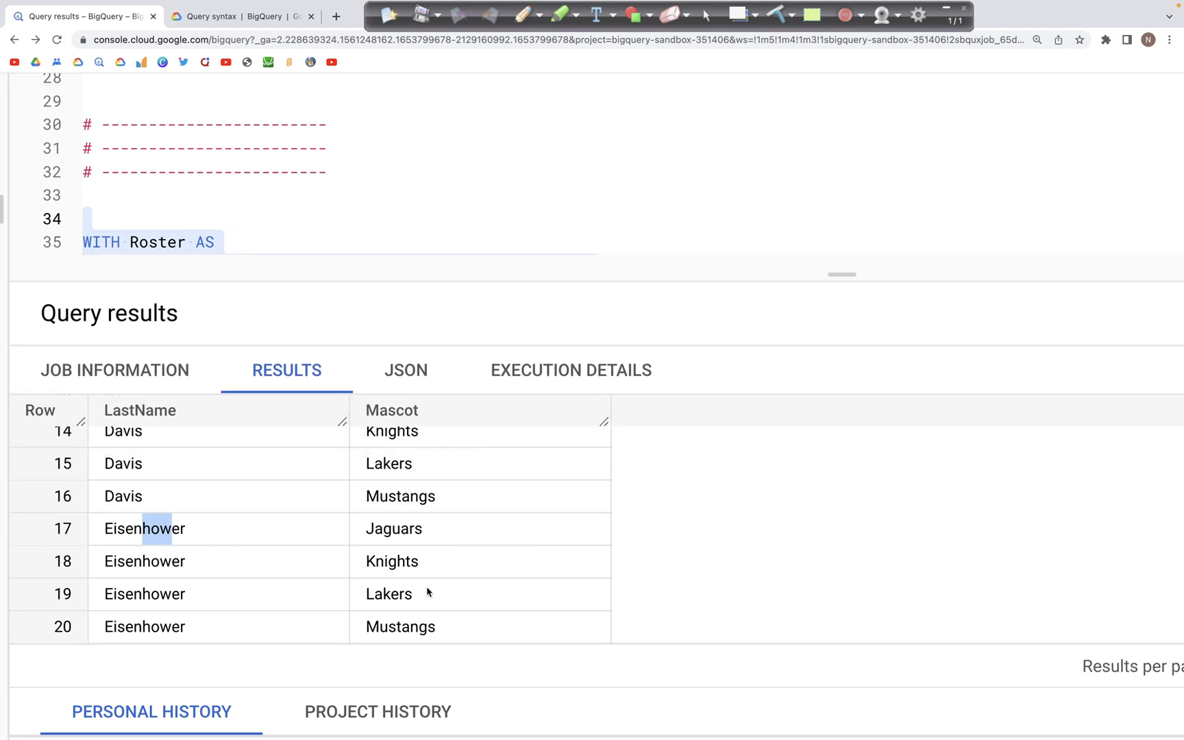
{"action": "double_click", "coordinate": [399, 626]}
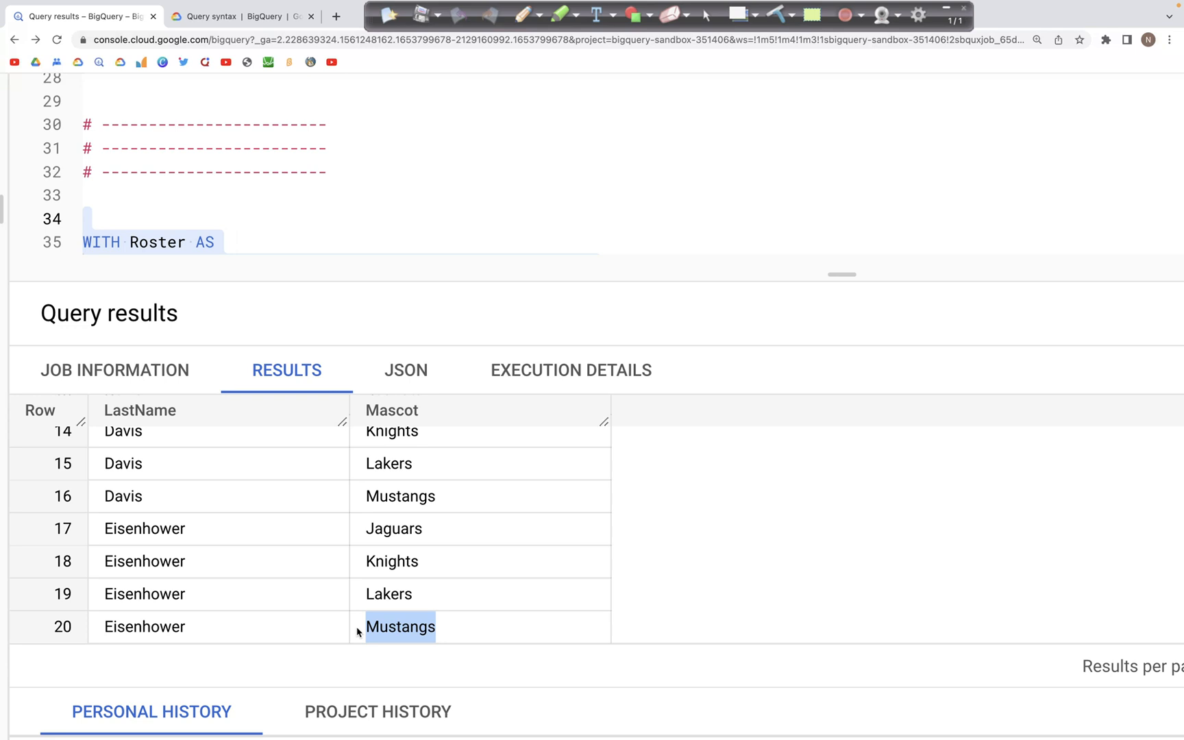
{"action": "mouse_move", "coordinate": [241, 421]}
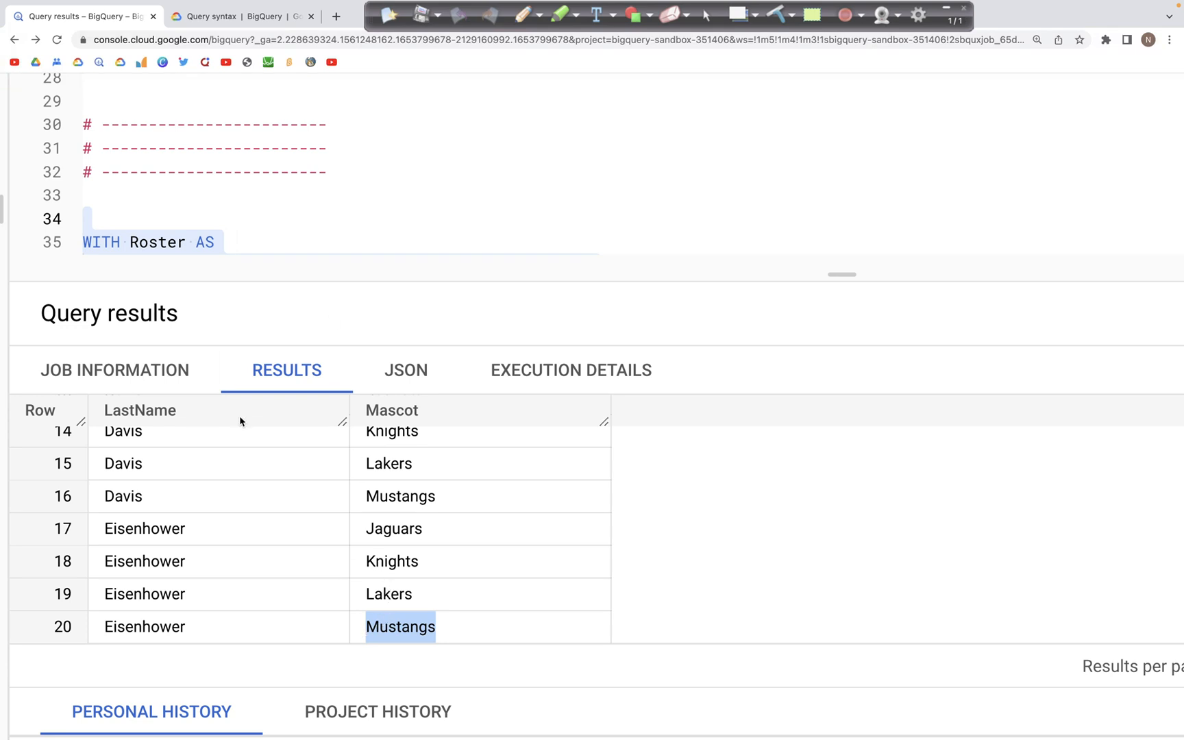